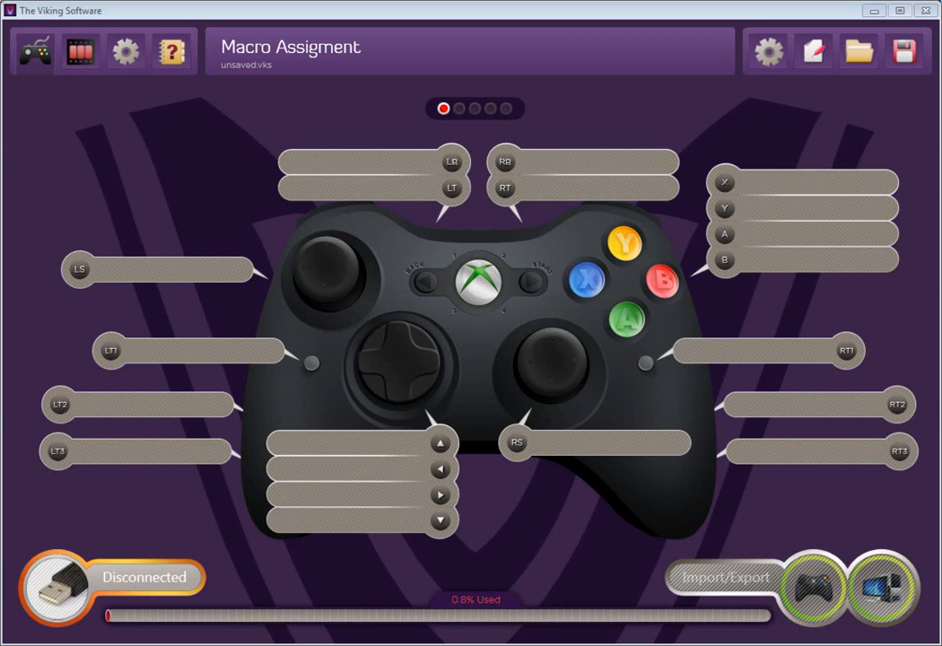
pyautogui.moveTo(416, 362)
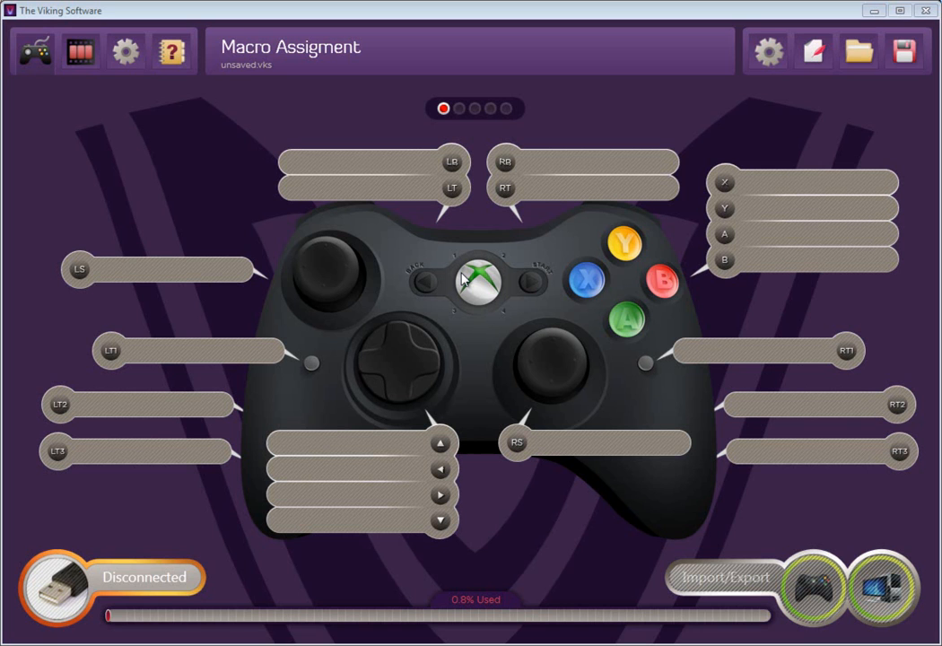
pyautogui.moveTo(404, 279)
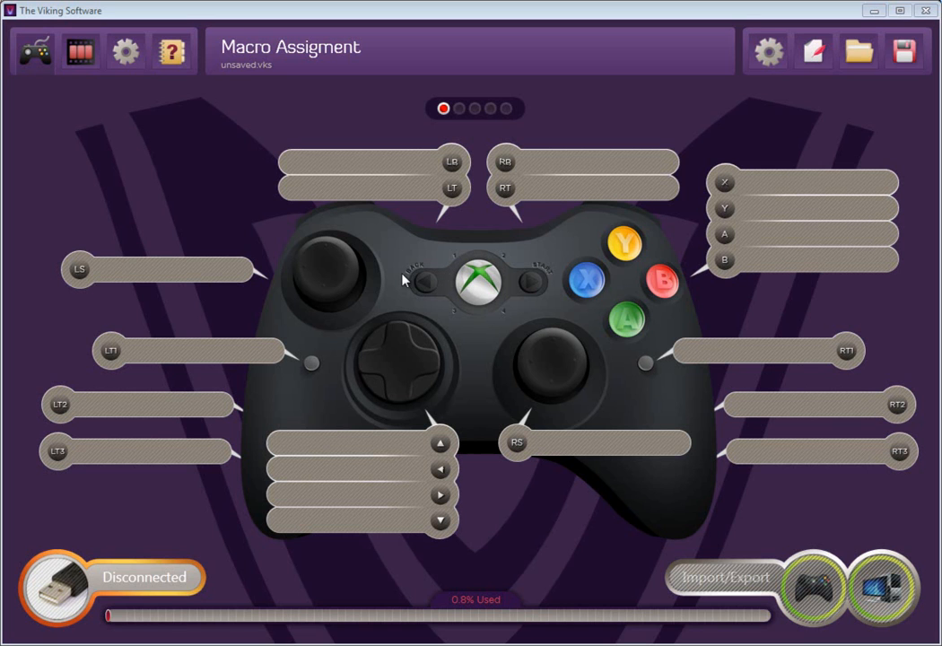
pyautogui.moveTo(165, 158)
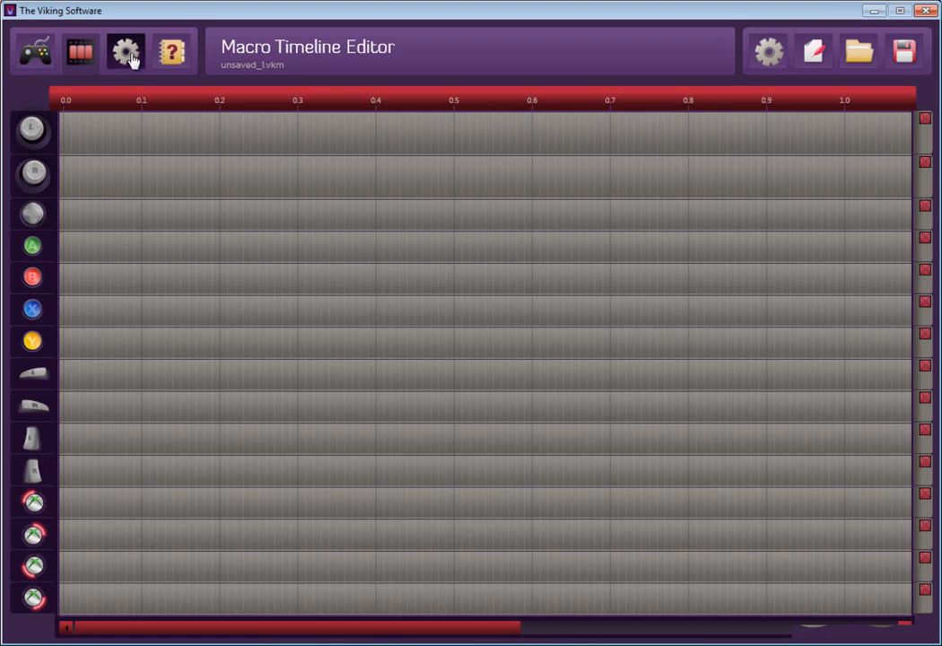
# - Read the About / Help guide's button definitions and page assignment sections, then head back home
pyautogui.click(126, 50)
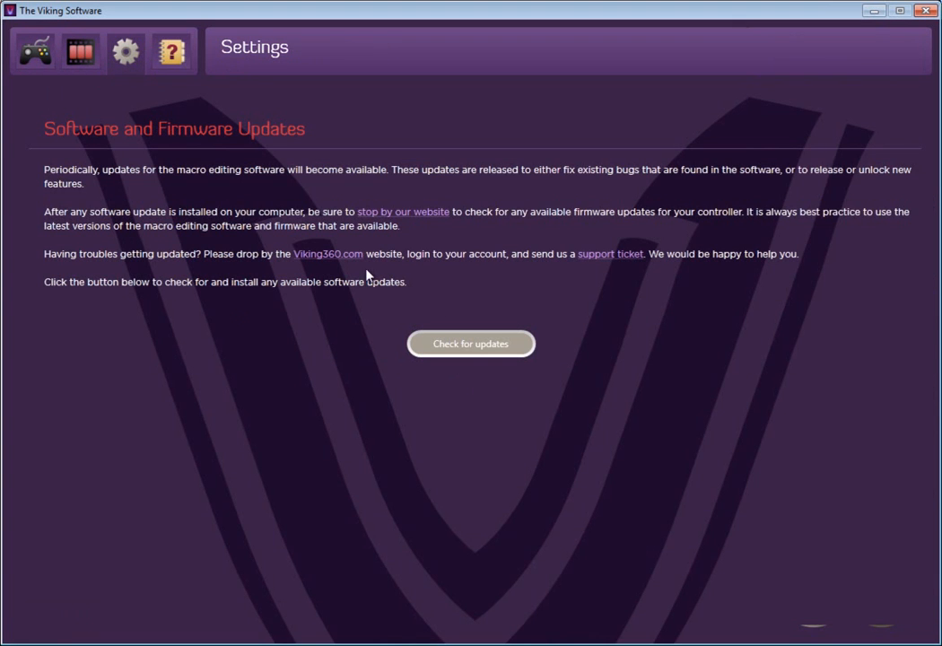
pyautogui.moveTo(391, 366)
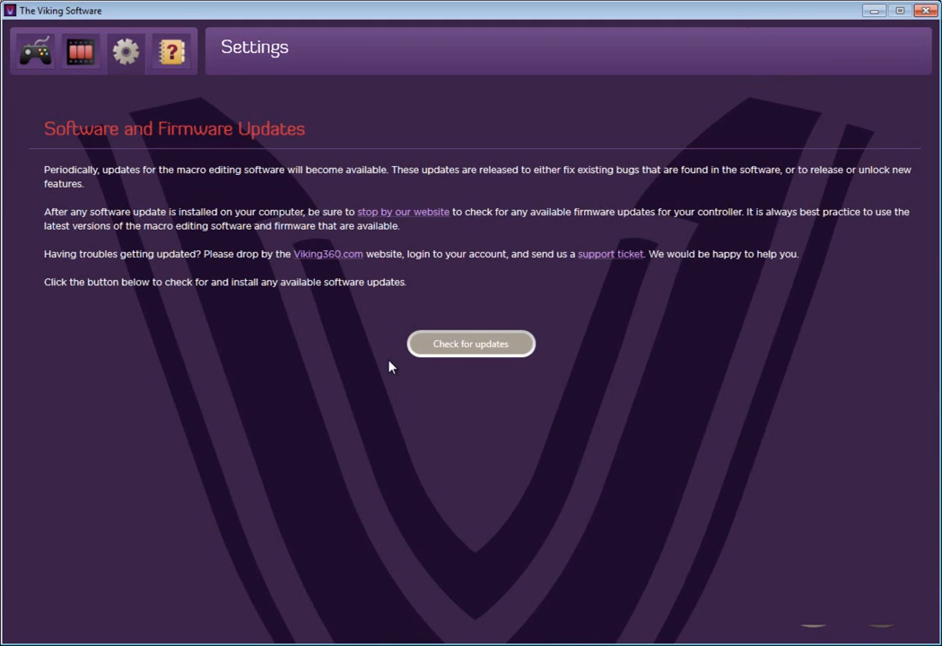
pyautogui.moveTo(144, 63)
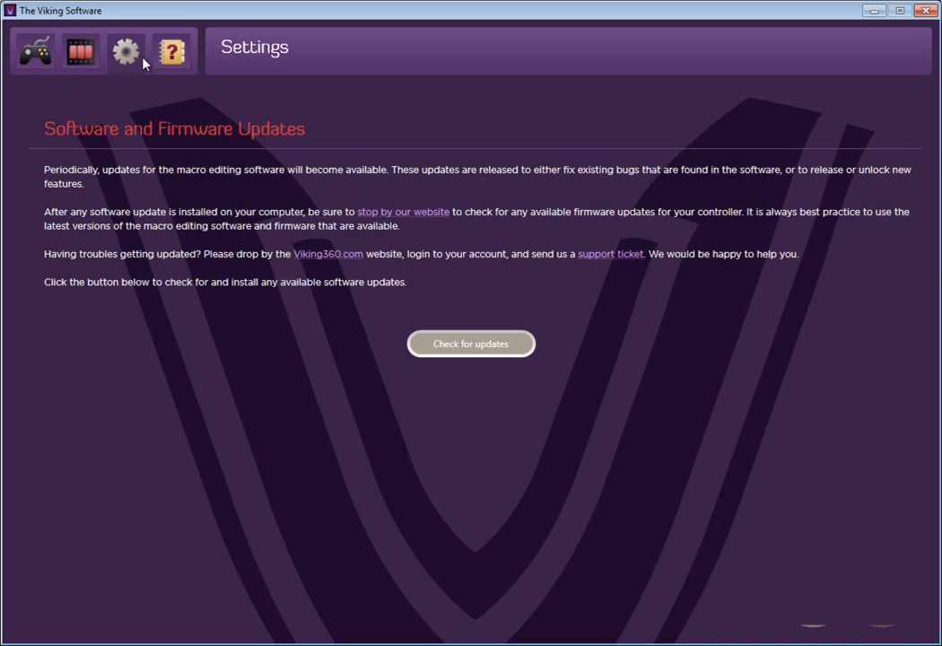
pyautogui.click(172, 50)
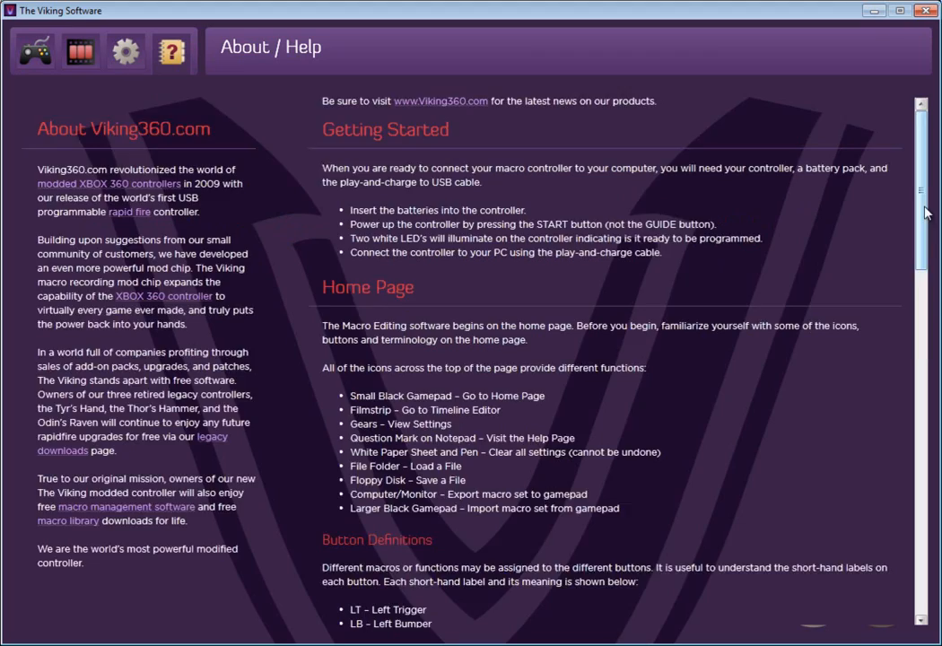
pyautogui.scroll(-3)
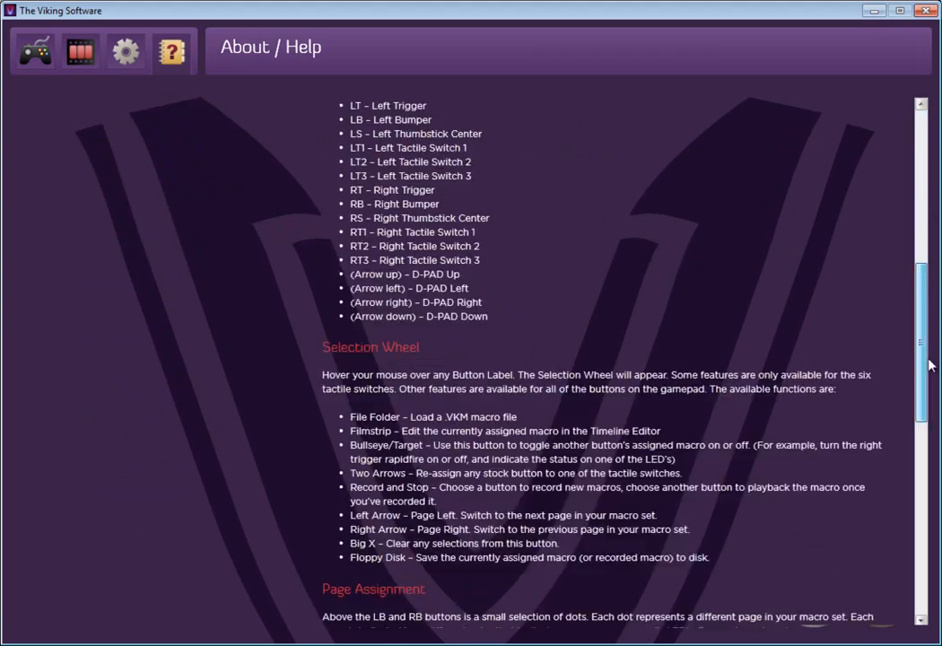
pyautogui.scroll(-3)
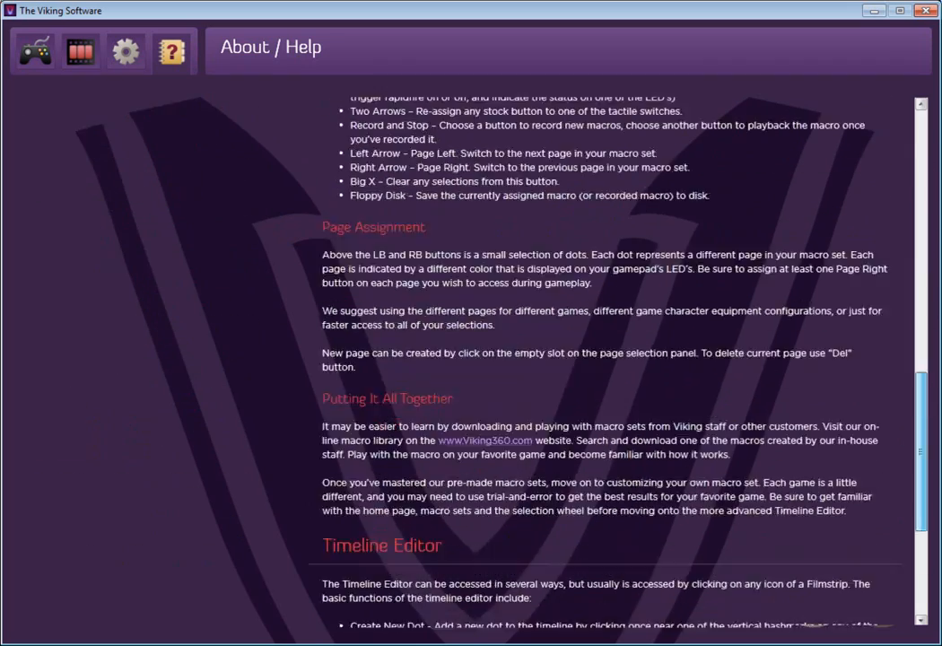
pyautogui.click(34, 51)
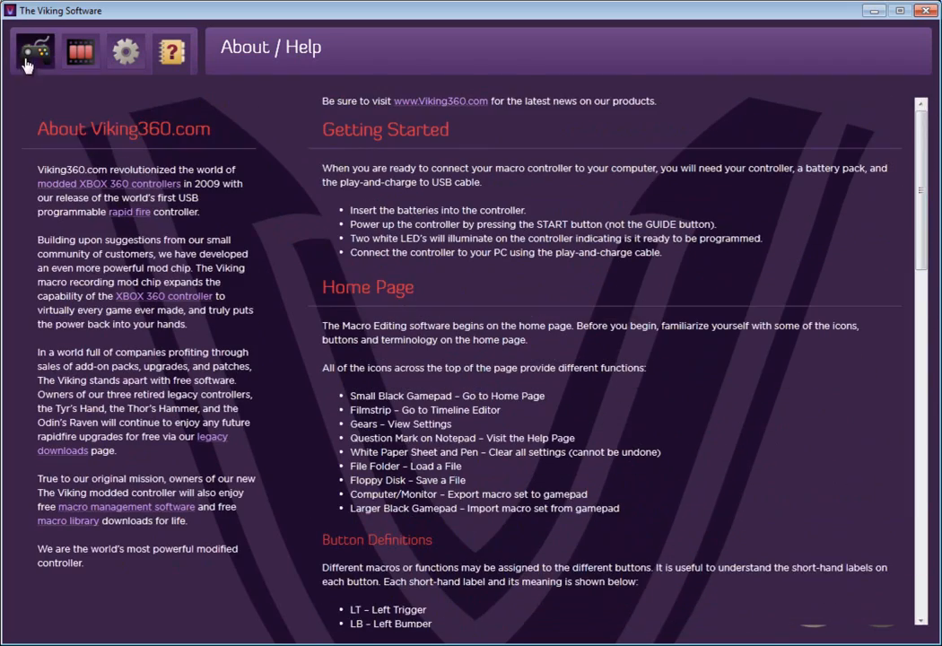
# - Show and dismiss the right trigger's macro selection wheel on the empty assignment page
pyautogui.click(35, 51)
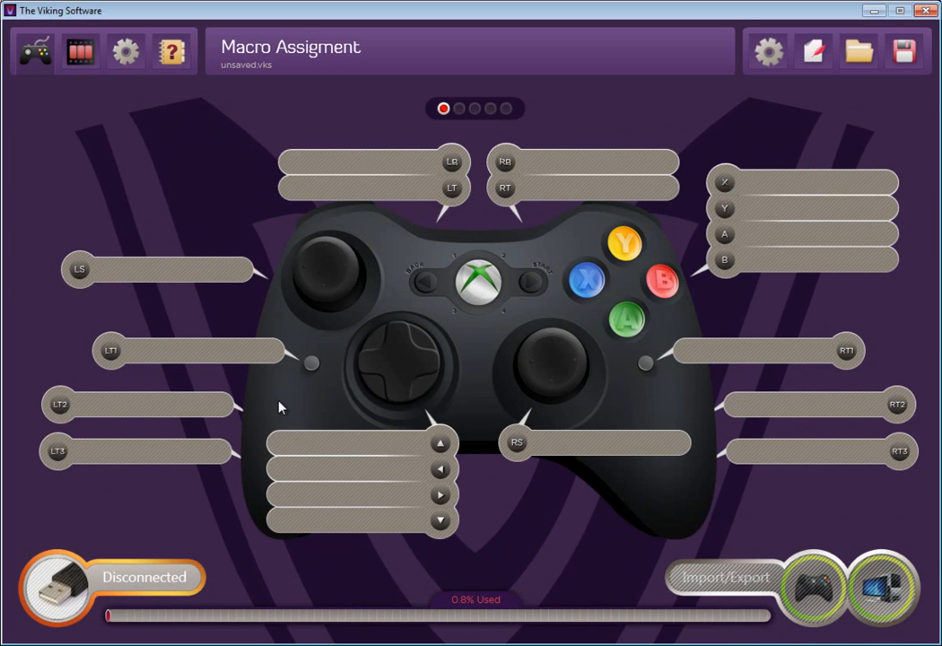
pyautogui.moveTo(460, 230)
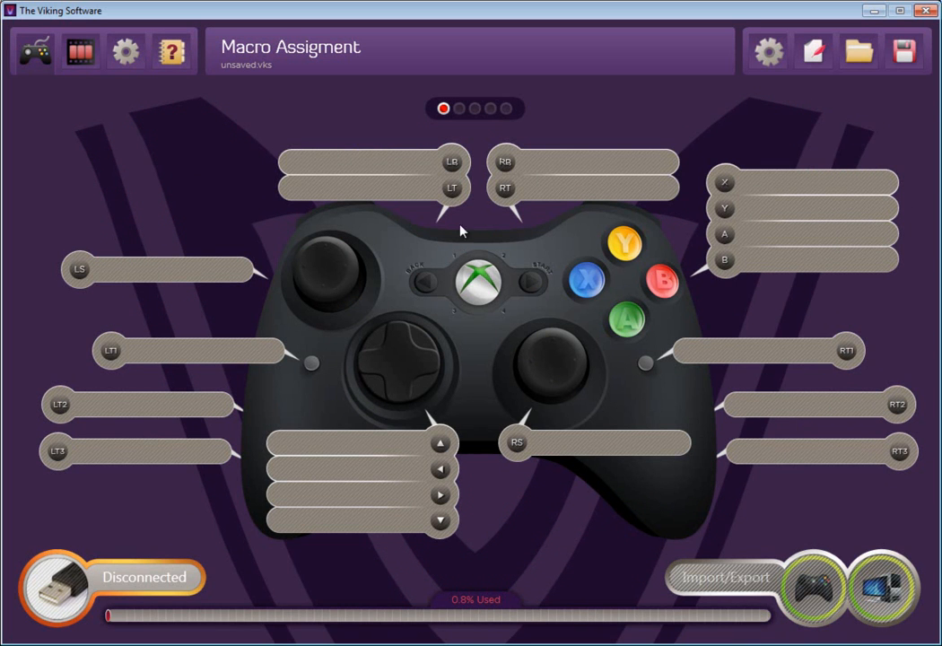
pyautogui.click(452, 188)
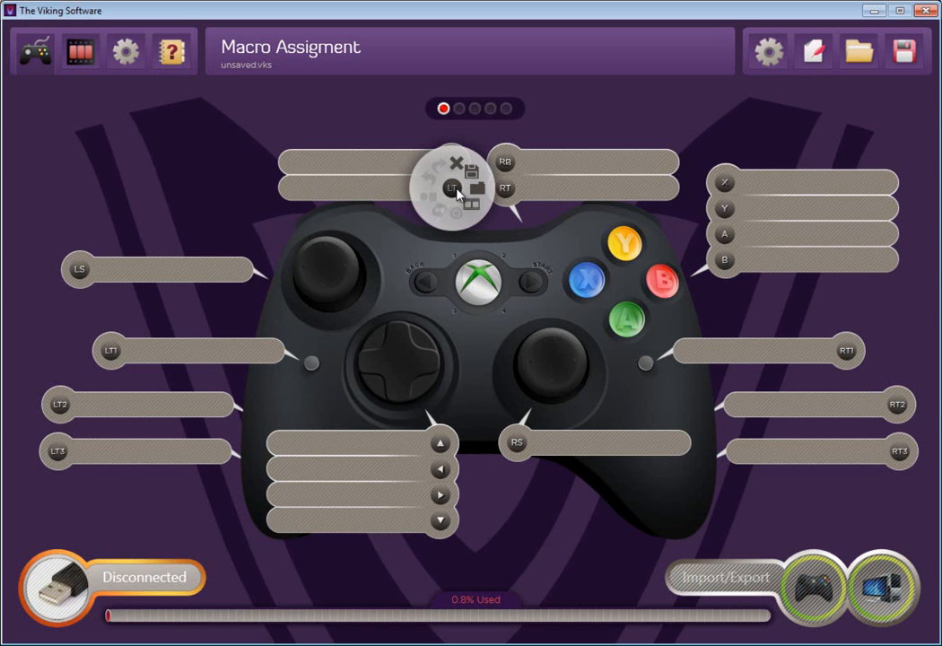
pyautogui.moveTo(502, 208)
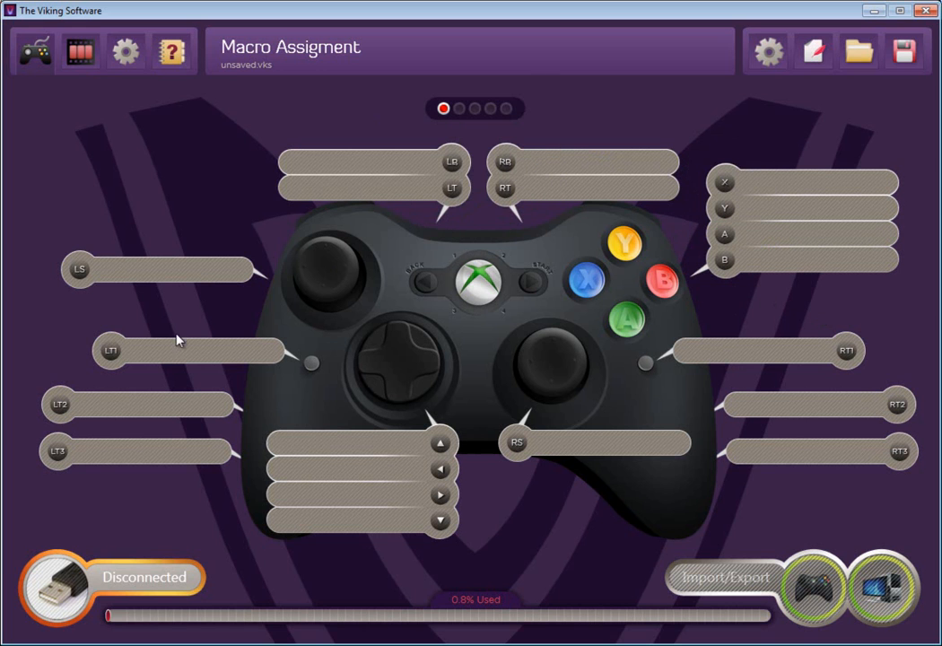
pyautogui.moveTo(316, 280)
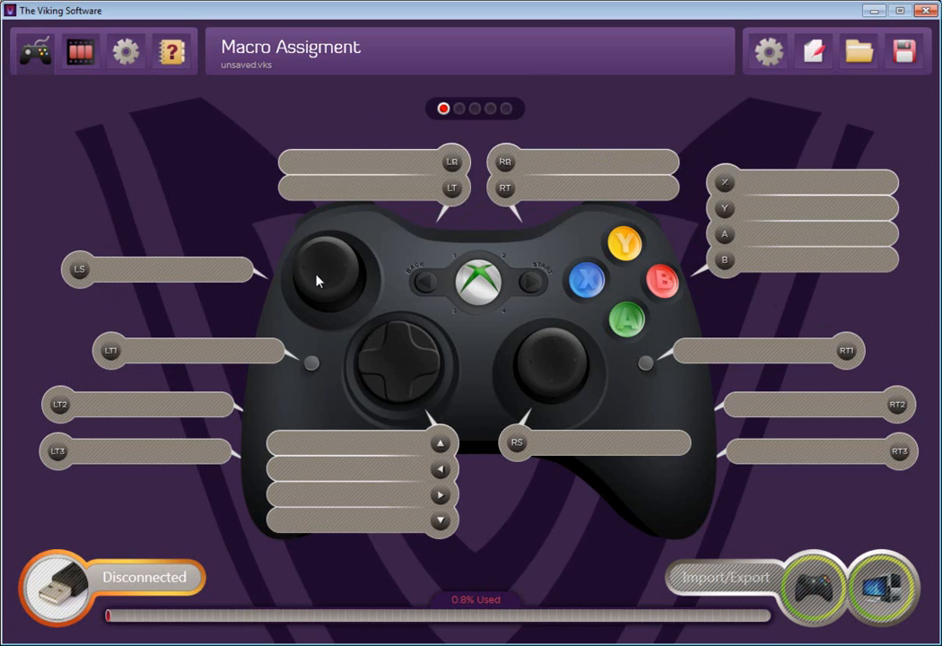
pyautogui.moveTo(474, 431)
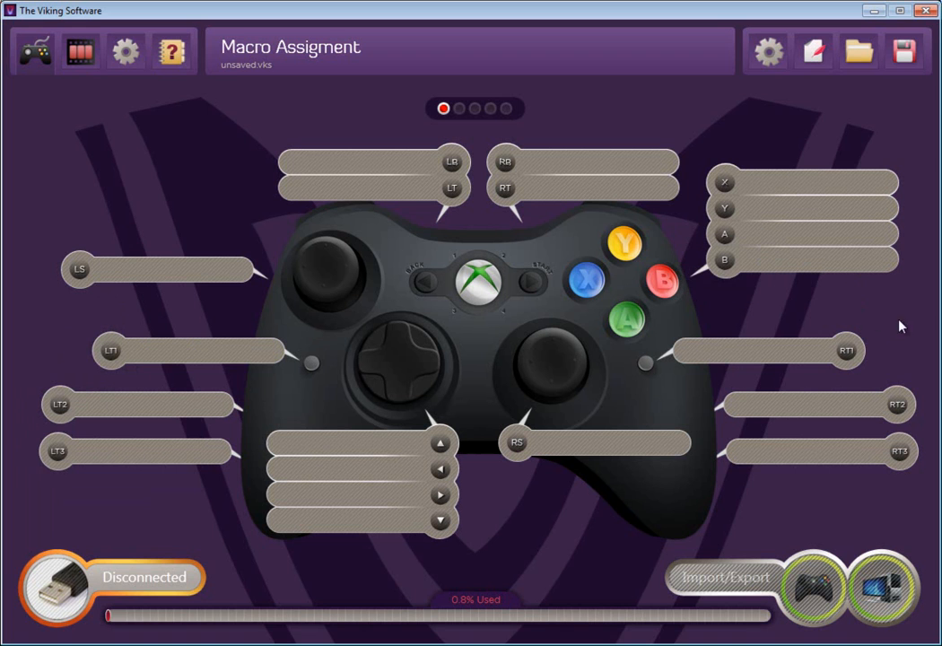
pyautogui.moveTo(893, 362)
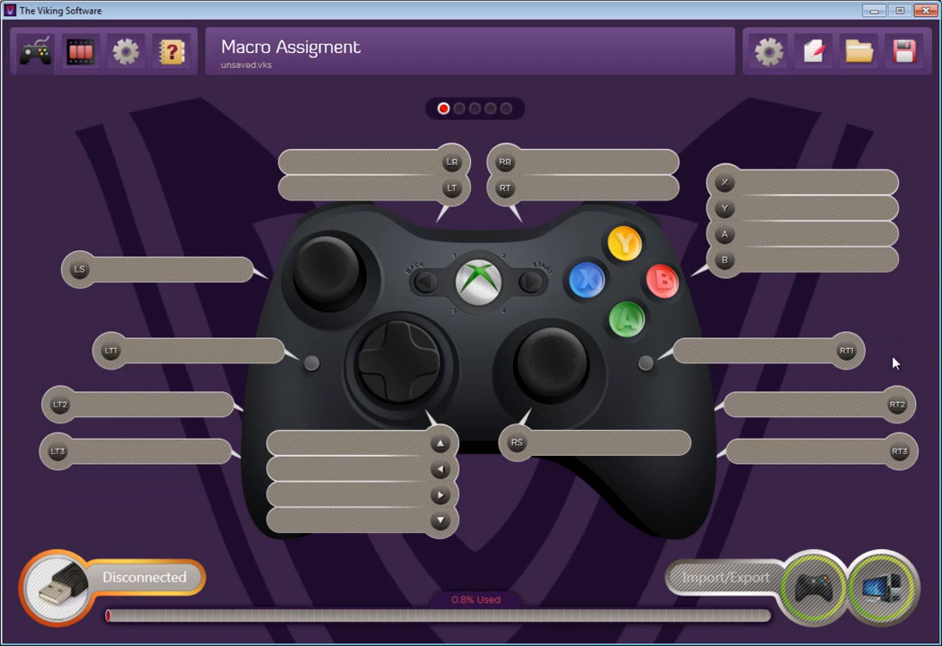
pyautogui.click(900, 452)
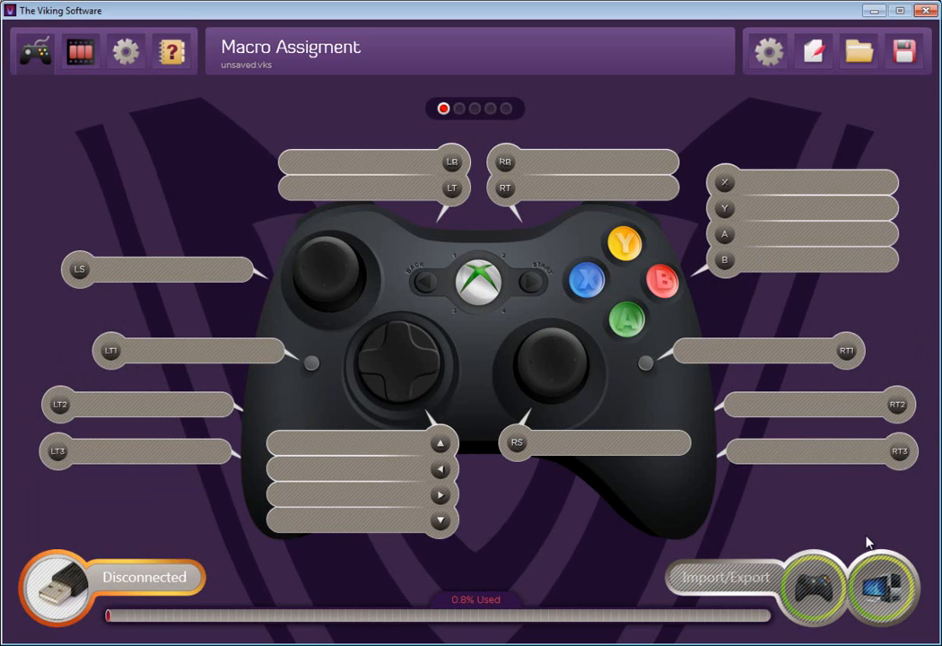
pyautogui.moveTo(480, 236)
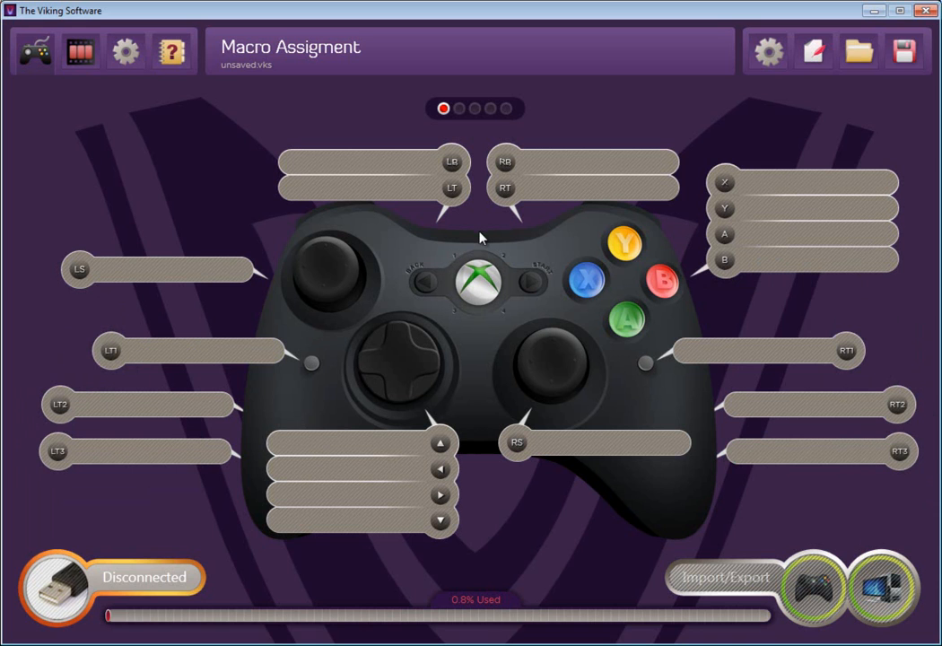
# - Load Rapidfire - Right Trigger (10SPS).vkm from CODMW2 onto the right trigger
pyautogui.click(504, 188)
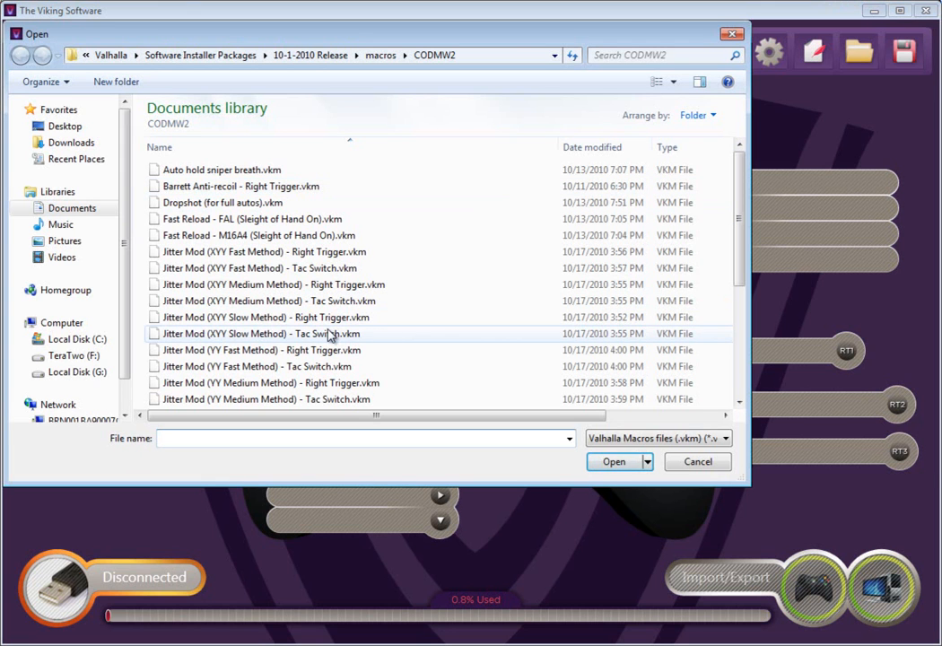
pyautogui.click(205, 398)
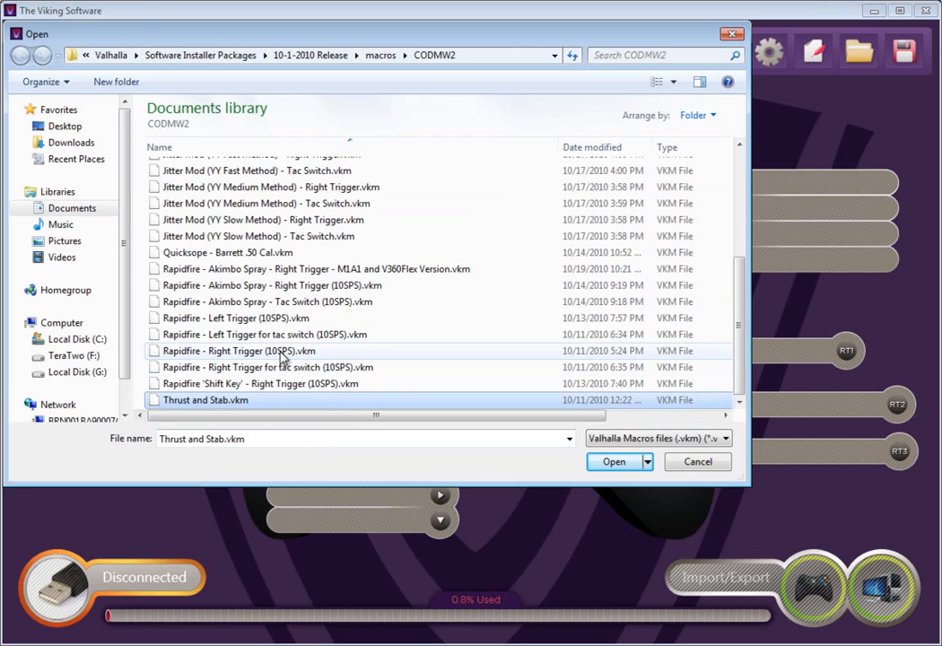
pyautogui.click(613, 461)
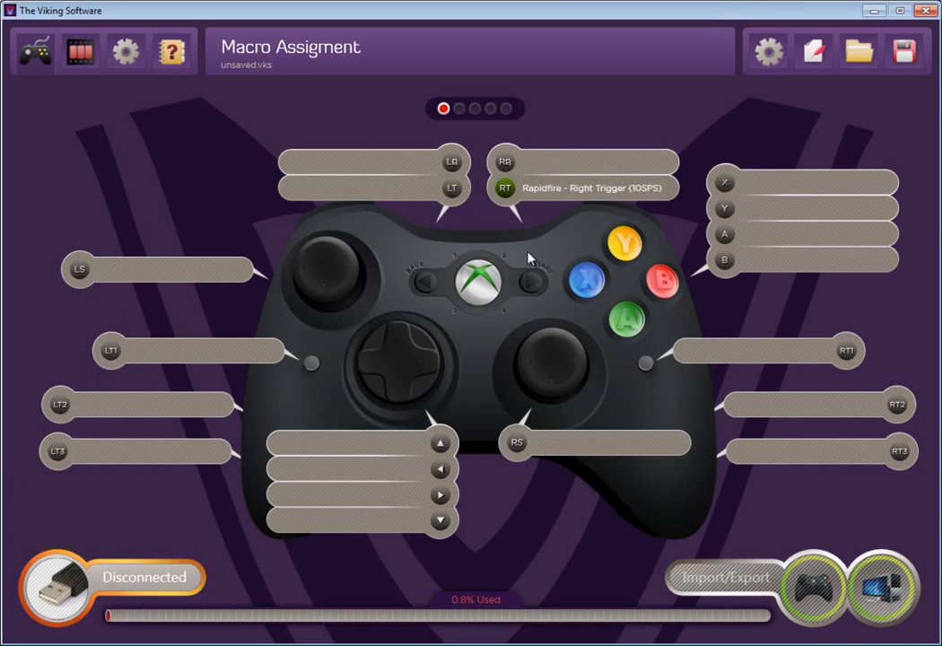
pyautogui.moveTo(504, 218)
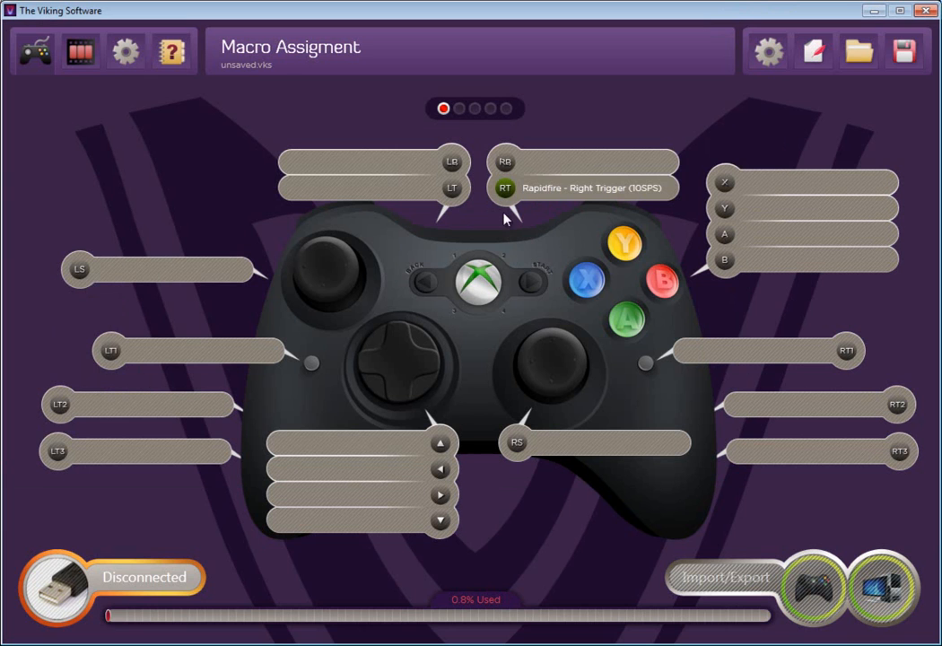
pyautogui.moveTo(517, 259)
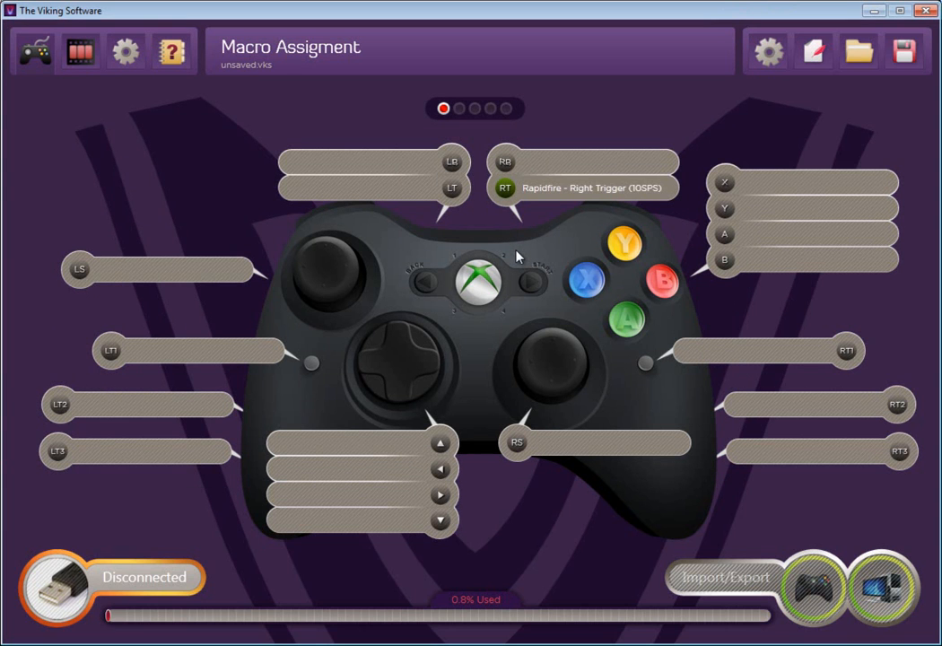
# - Assign Toggle Macro On/Off for Right Trigger with LED indicator to the RT1 tact switch
pyautogui.click(846, 350)
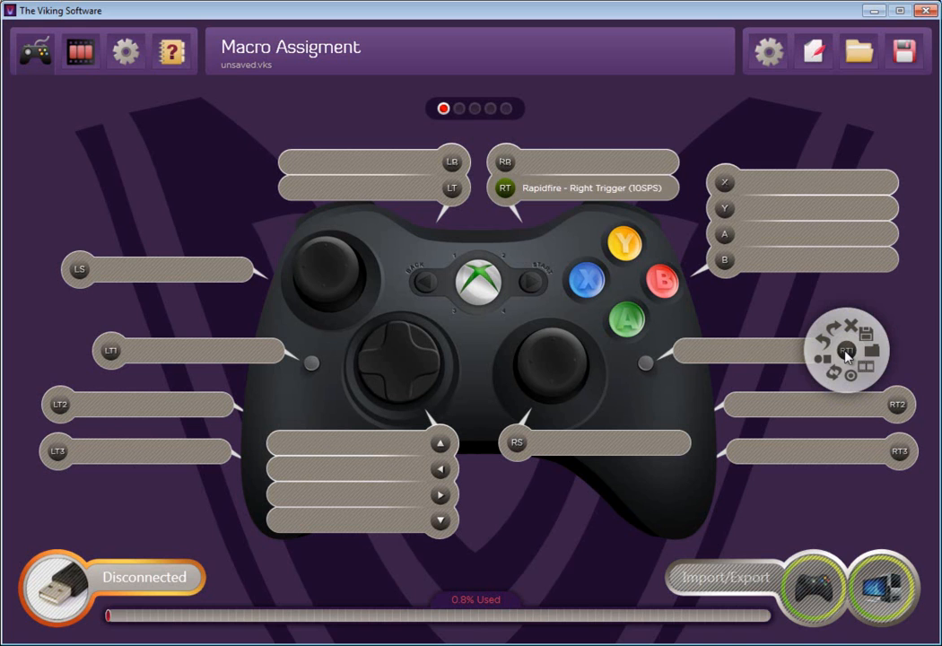
pyautogui.moveTo(850, 377)
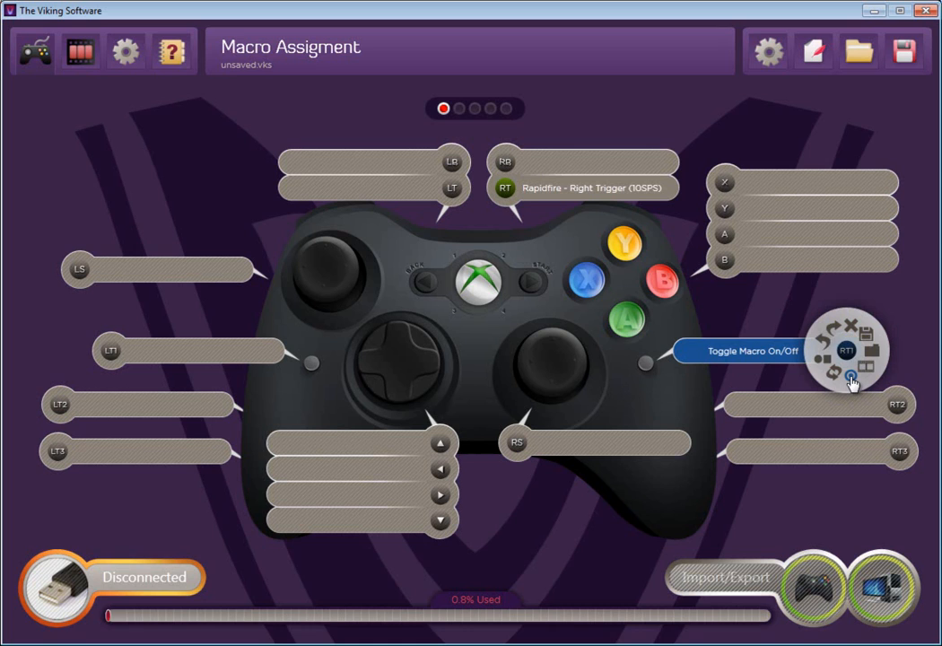
pyautogui.click(847, 375)
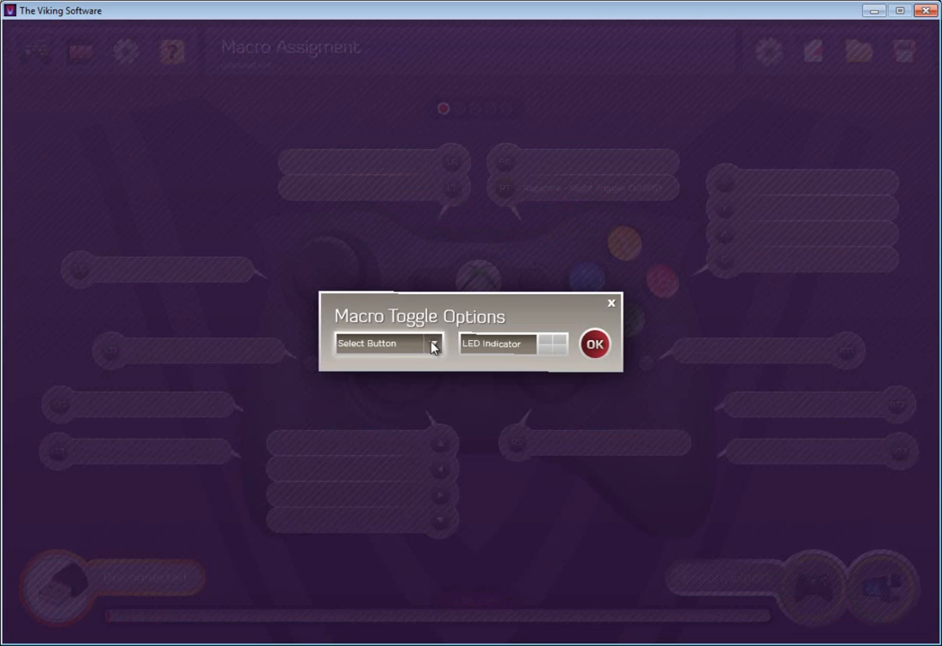
pyautogui.moveTo(365, 370)
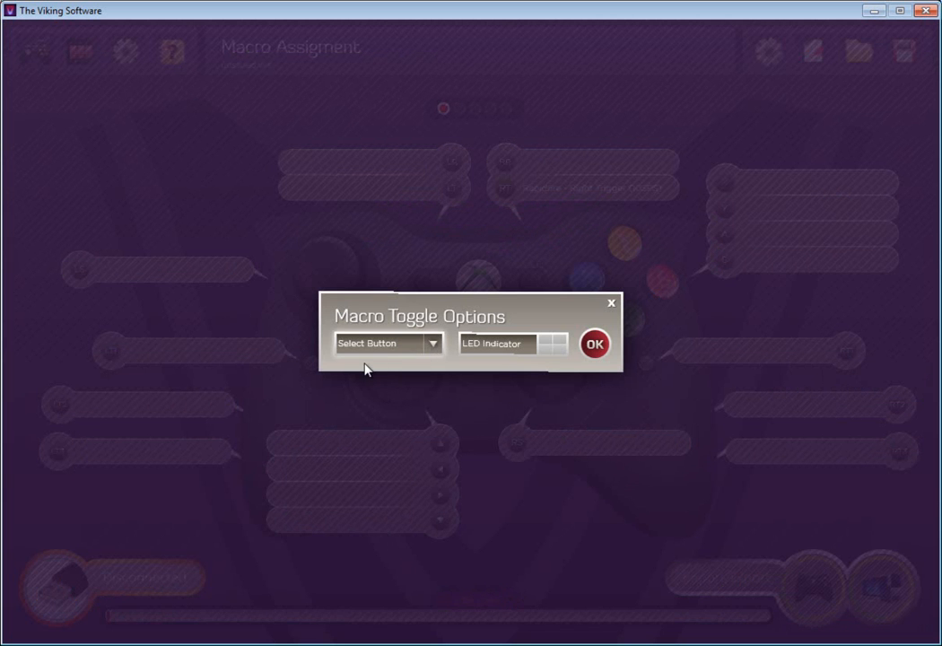
pyautogui.click(386, 343)
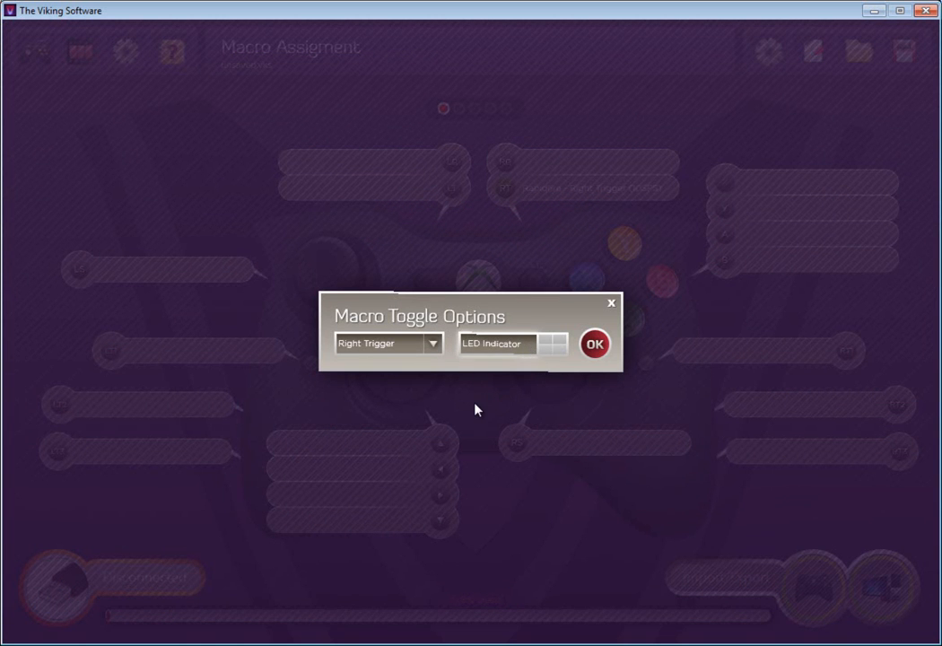
pyautogui.click(594, 344)
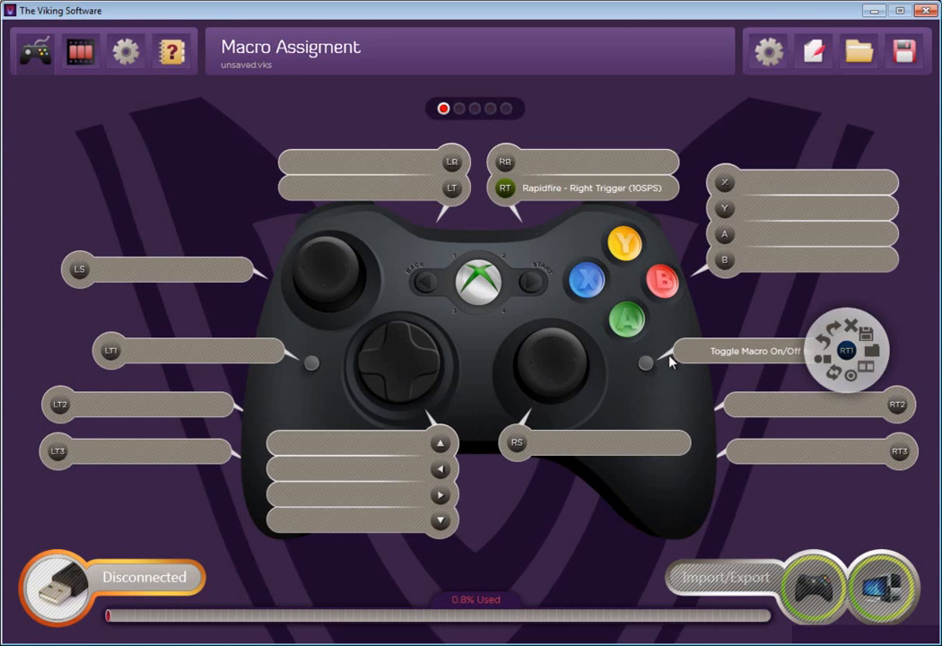
pyautogui.moveTo(499, 308)
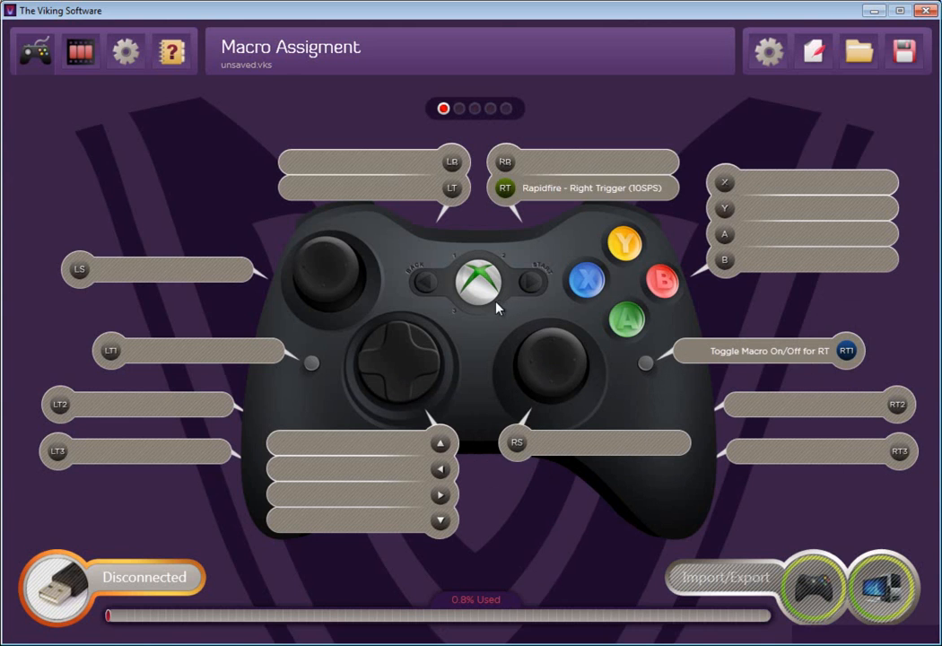
pyautogui.moveTo(495, 309)
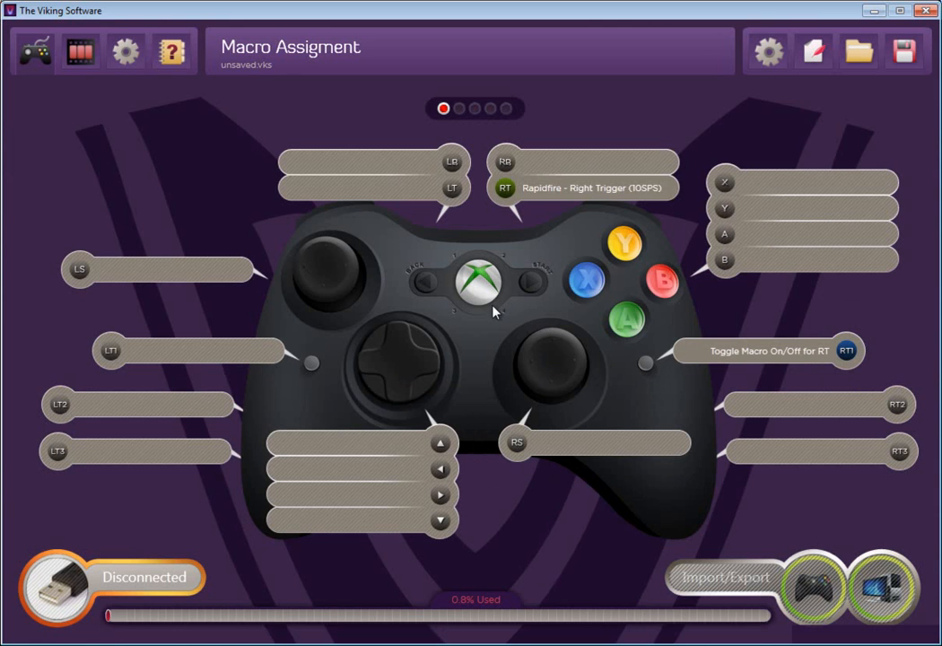
pyautogui.moveTo(585, 215)
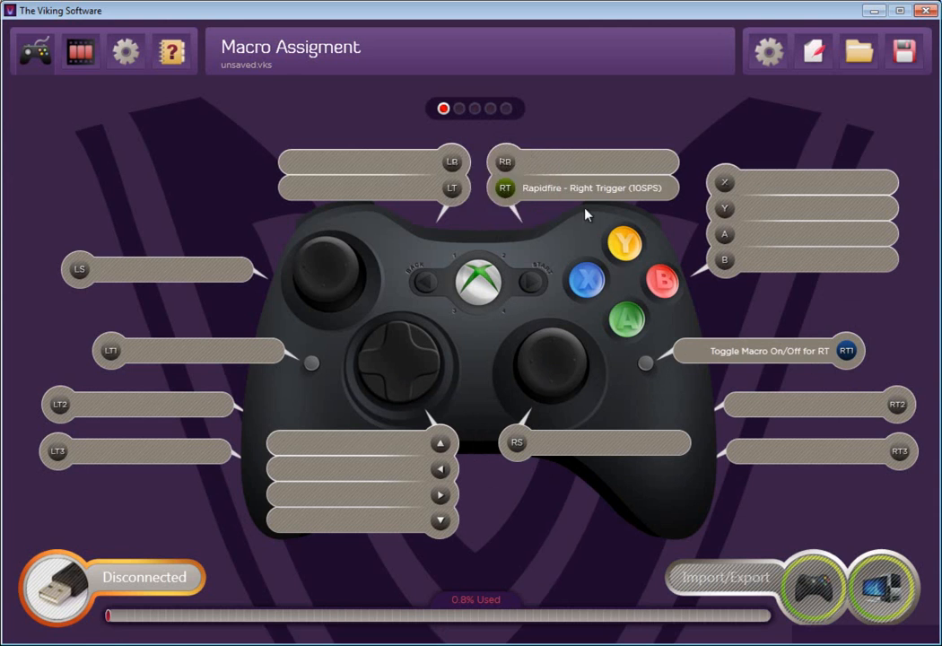
pyautogui.moveTo(574, 386)
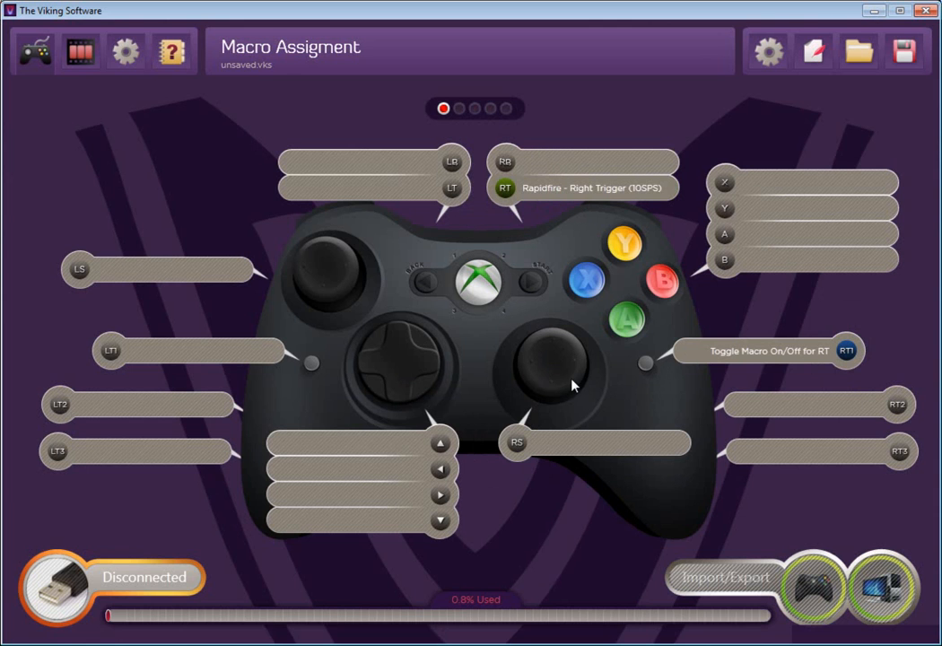
pyautogui.moveTo(553, 321)
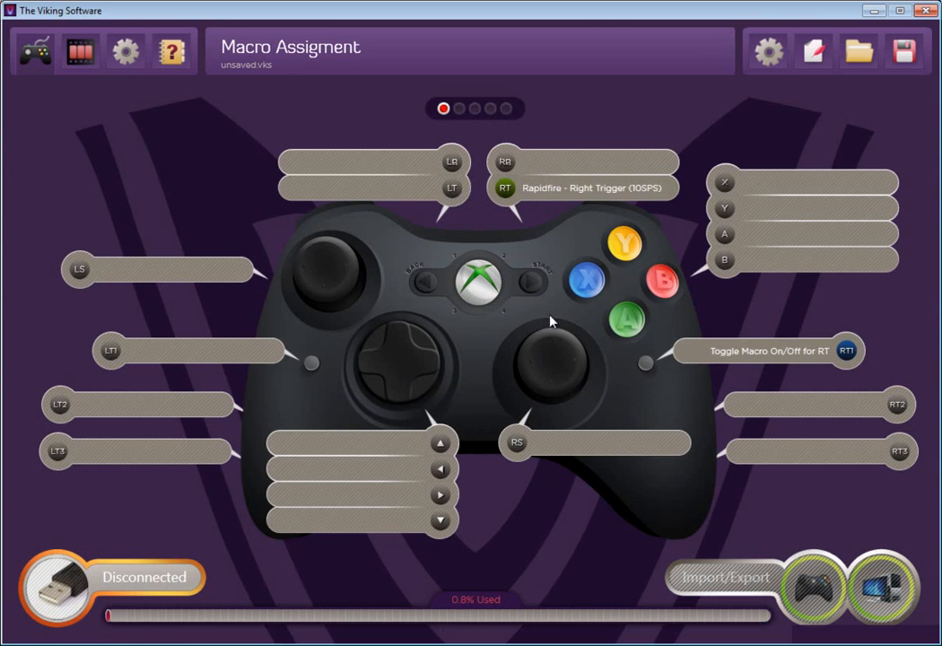
pyautogui.click(506, 188)
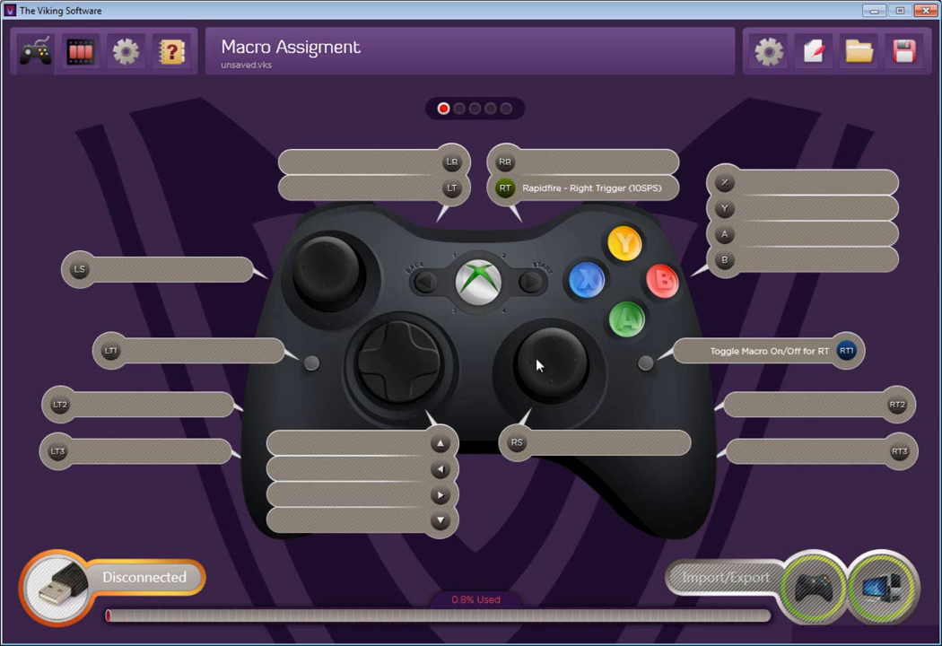
pyautogui.moveTo(517, 298)
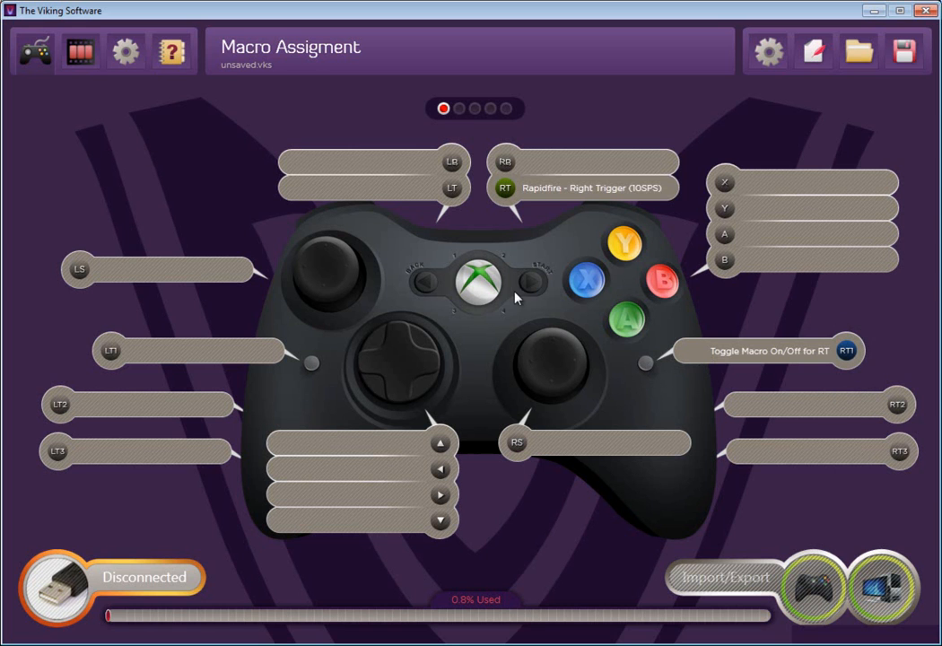
pyautogui.click(505, 188)
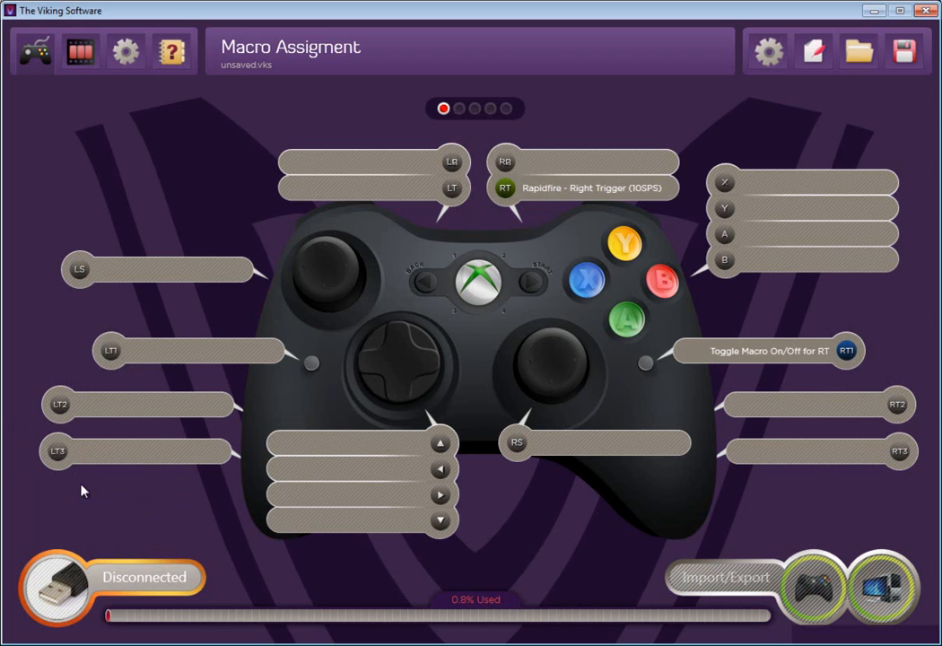
# - Bring up the assignment options for the left tack switch LT1
pyautogui.rightClick(57, 452)
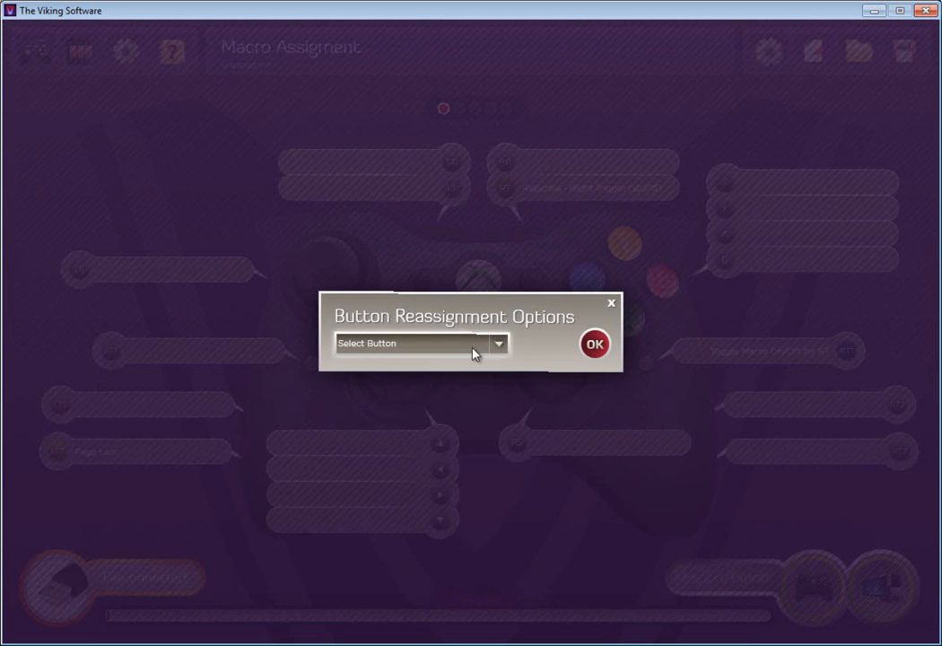
pyautogui.moveTo(492, 437)
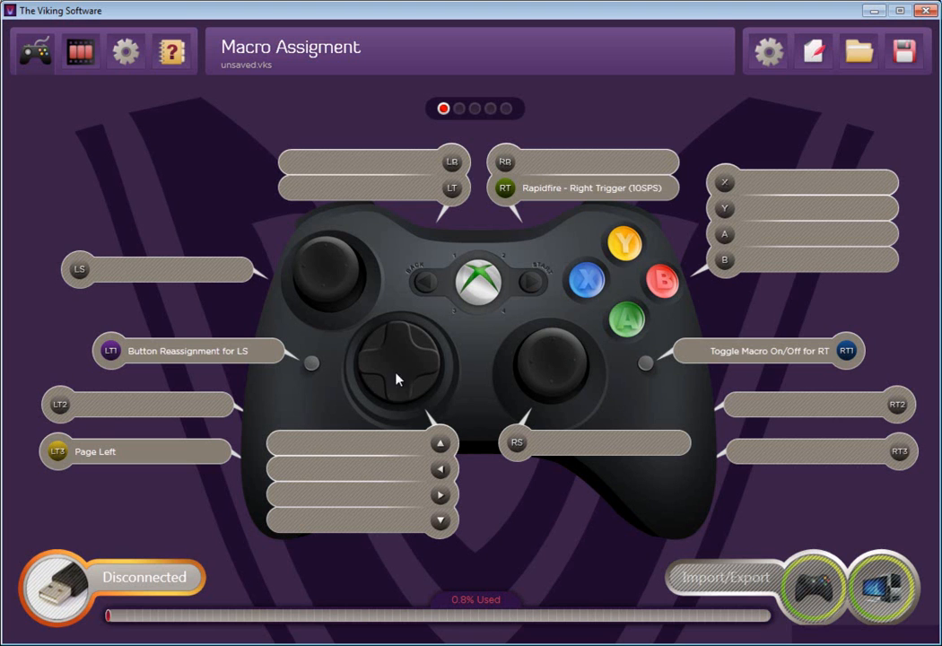
pyautogui.moveTo(321, 279)
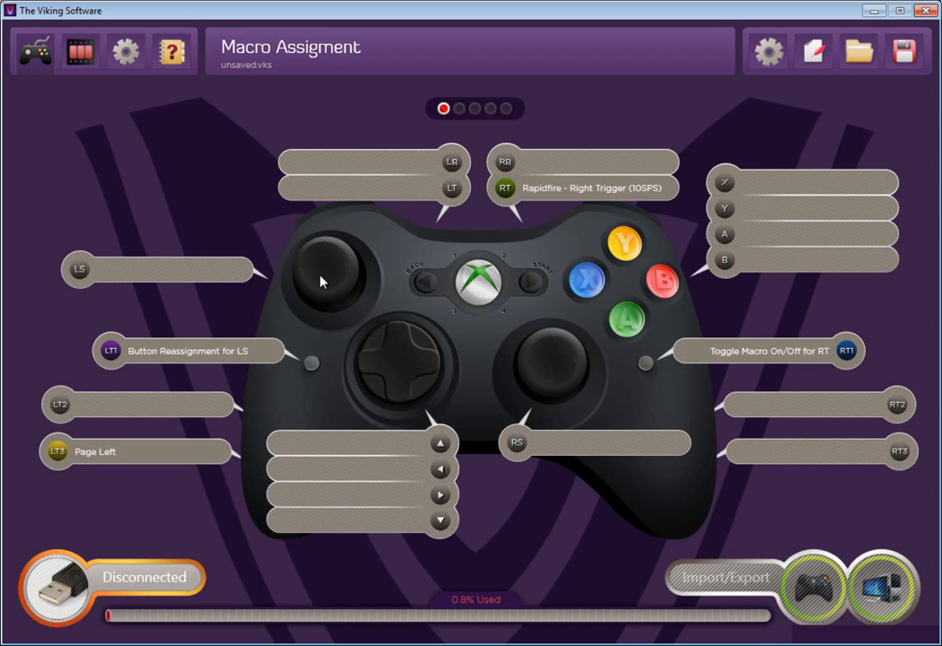
pyautogui.moveTo(314, 371)
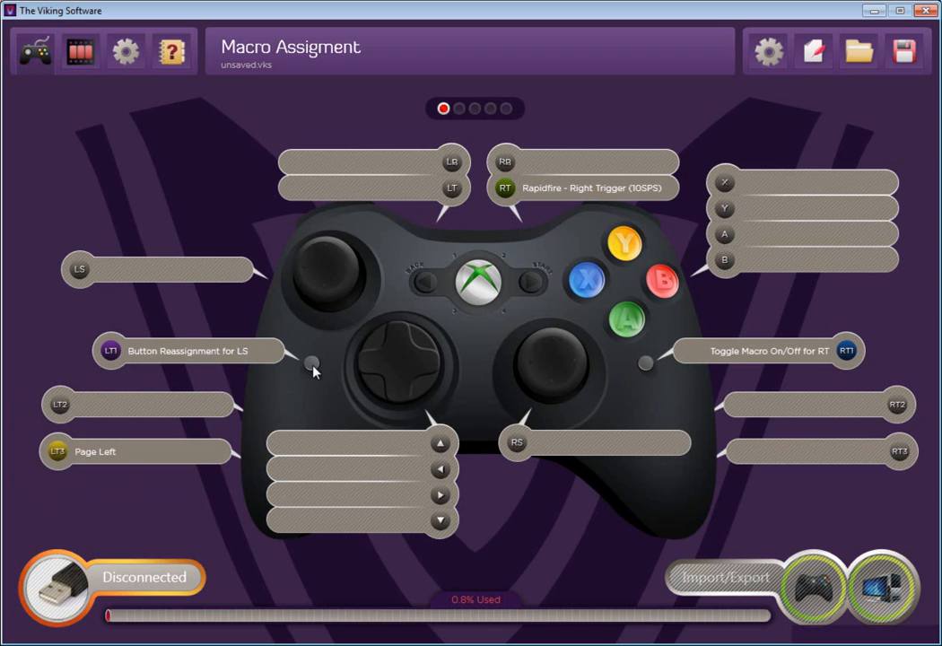
pyautogui.moveTo(63, 411)
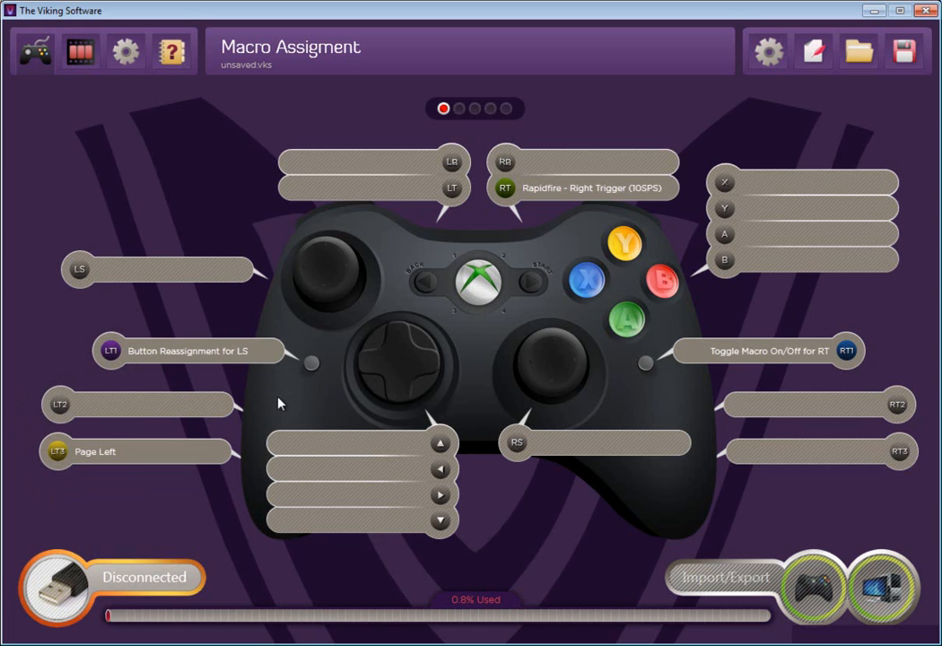
pyautogui.moveTo(280, 405)
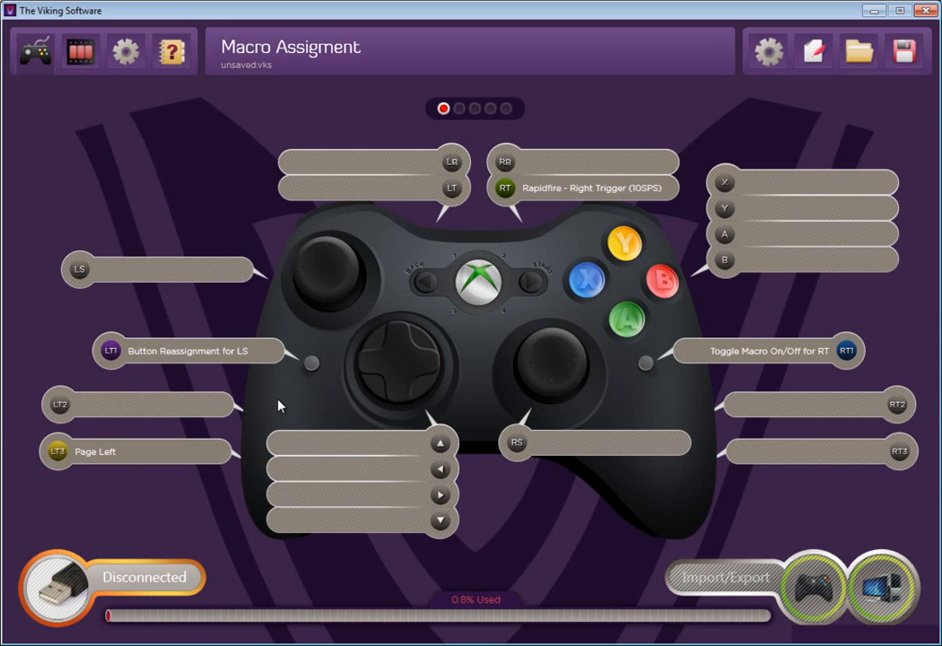
# - Set LT2 as Start/Stop Record Macro with Right Tact Switch 2 as the playback button
pyautogui.click(61, 406)
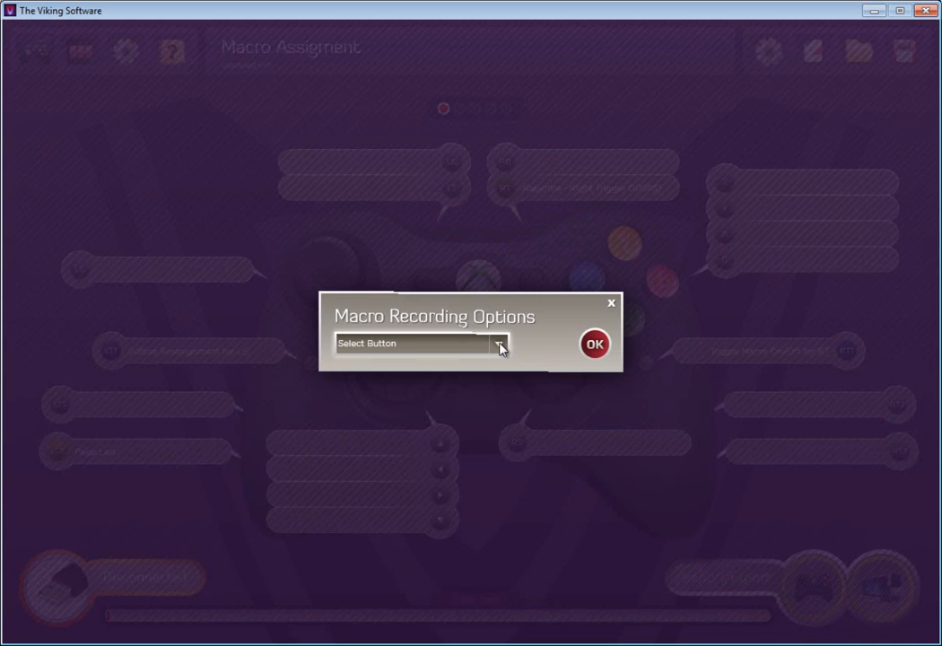
pyautogui.moveTo(405, 501)
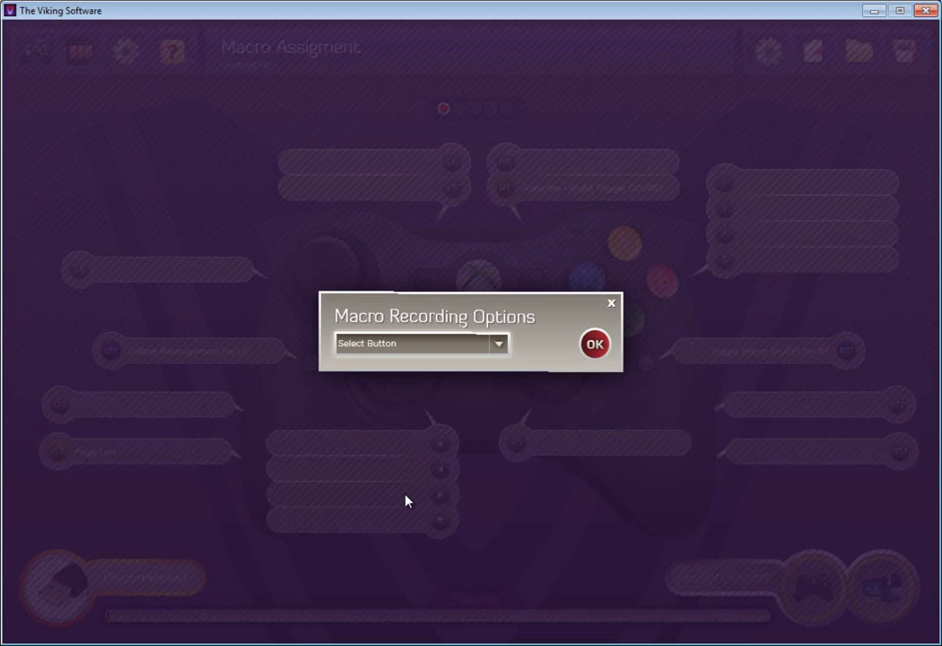
pyautogui.click(413, 343)
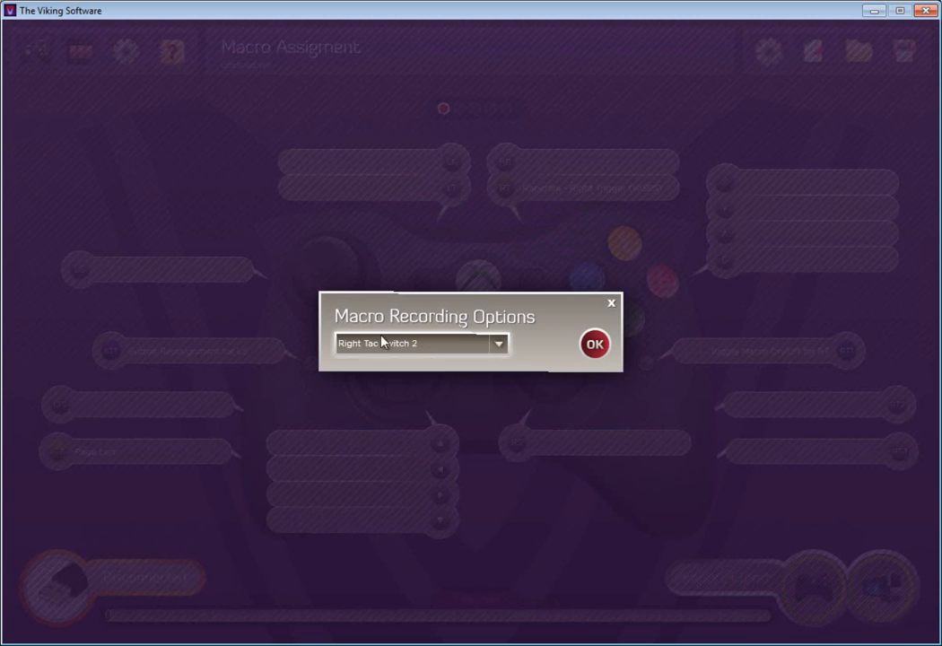
pyautogui.click(593, 344)
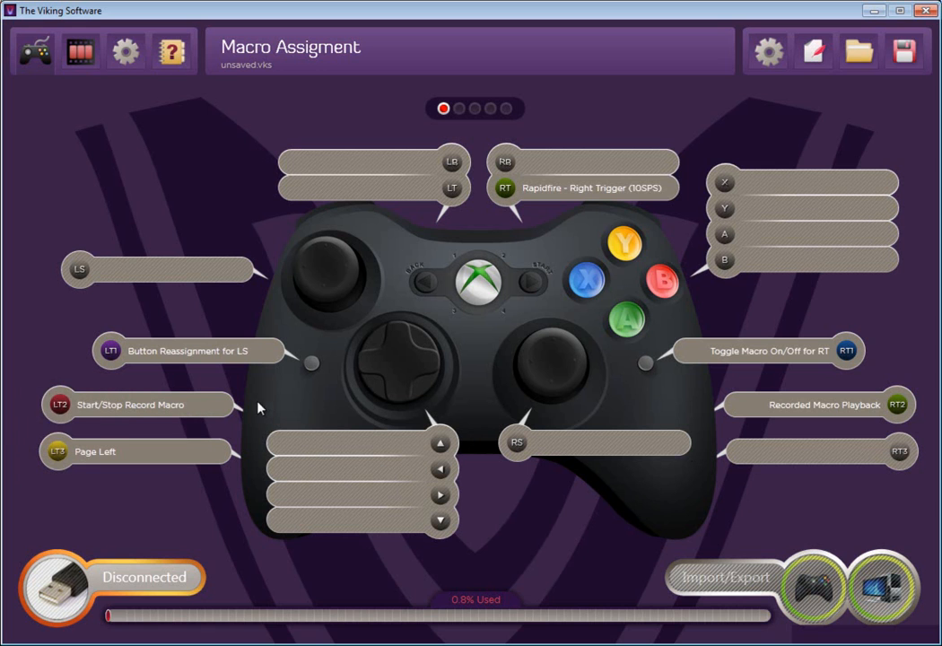
pyautogui.moveTo(879, 405)
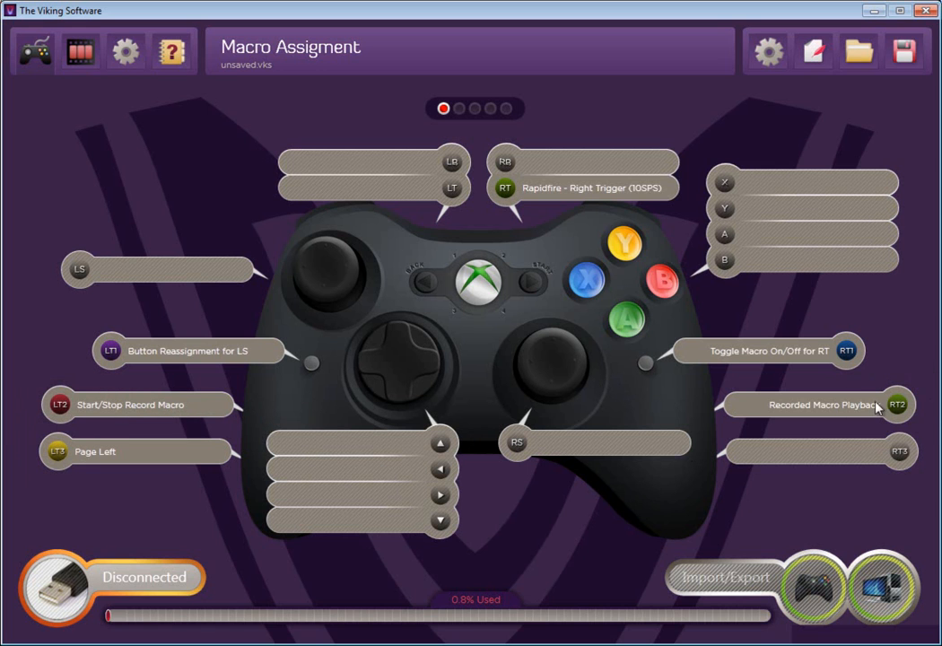
pyautogui.moveTo(708, 416)
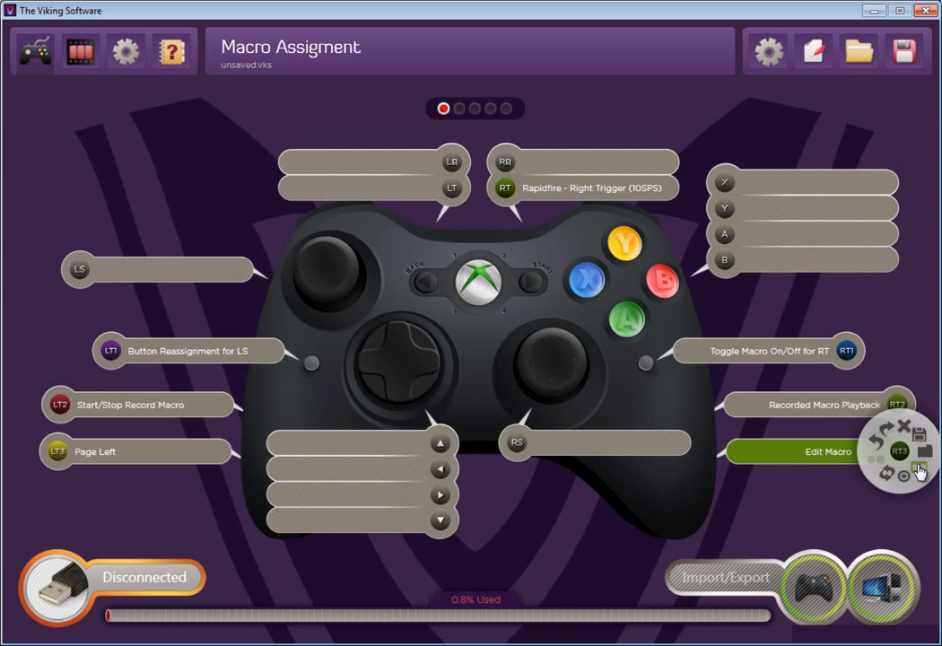
# - Create an empty second macro page, then go back to page 1 and its assignments
pyautogui.click(918, 470)
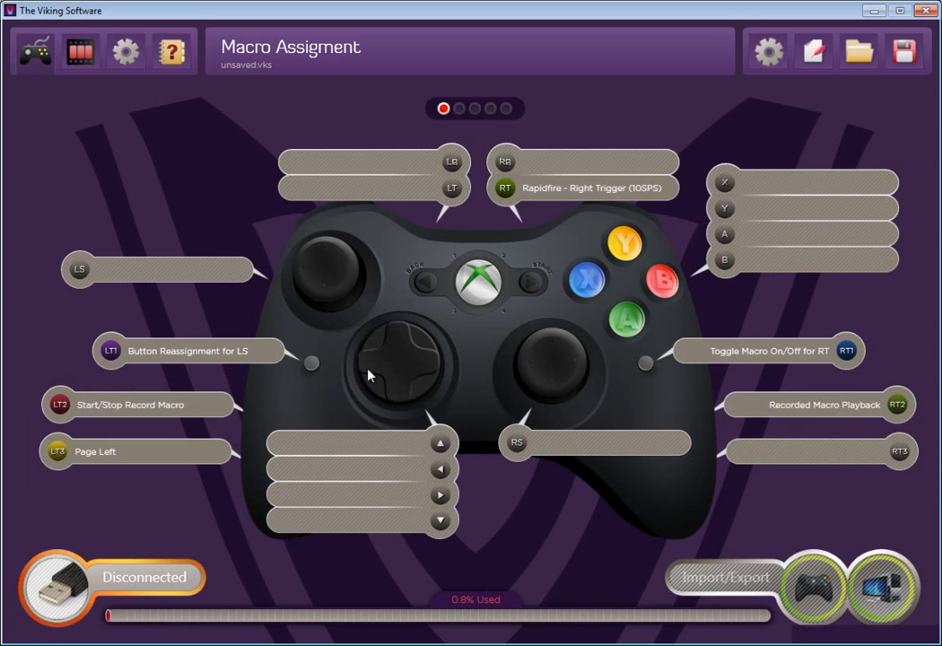
pyautogui.moveTo(608, 324)
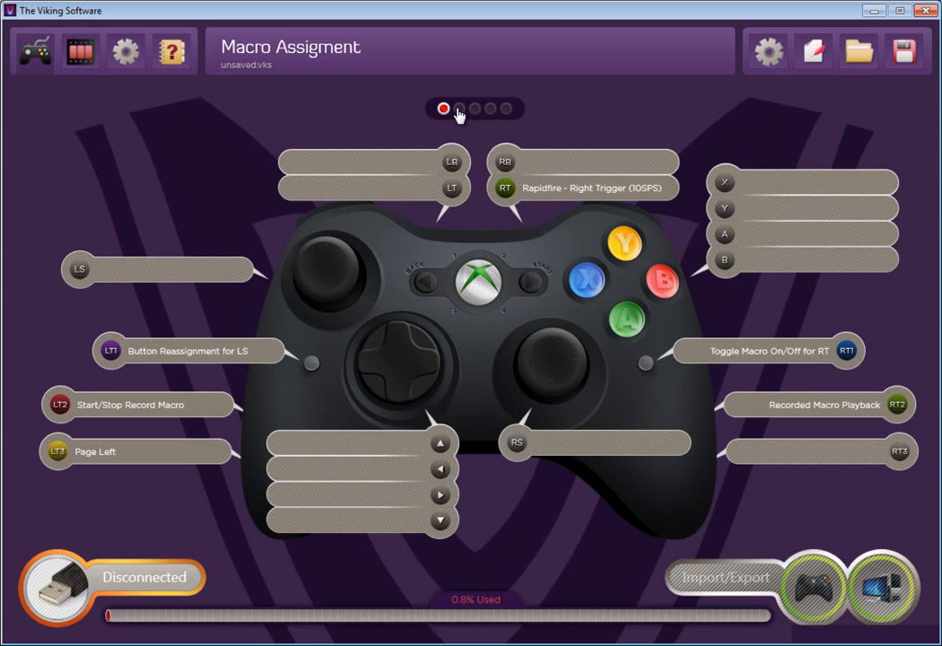
pyautogui.click(459, 109)
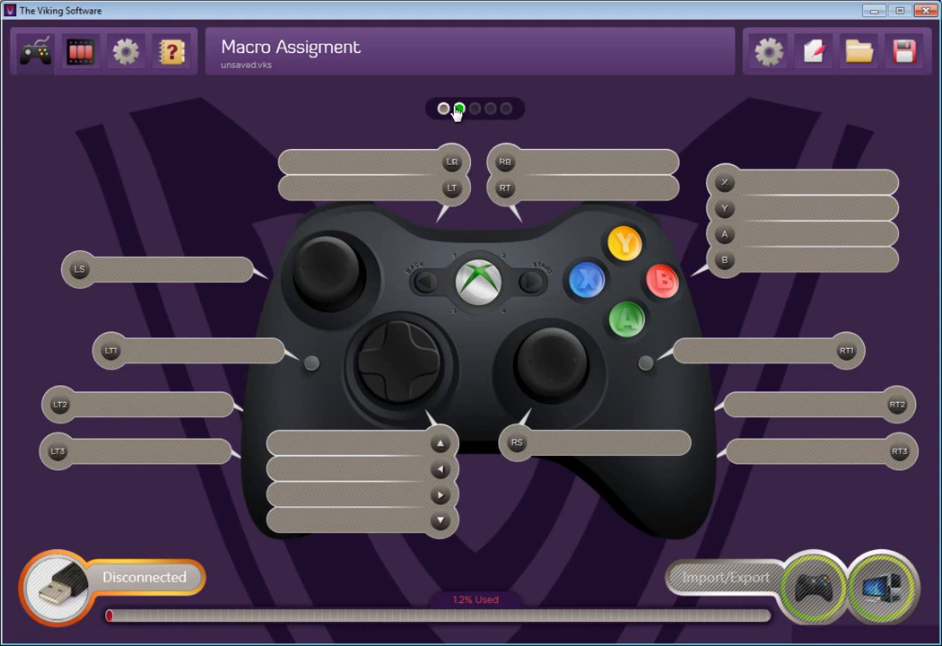
pyautogui.click(459, 110)
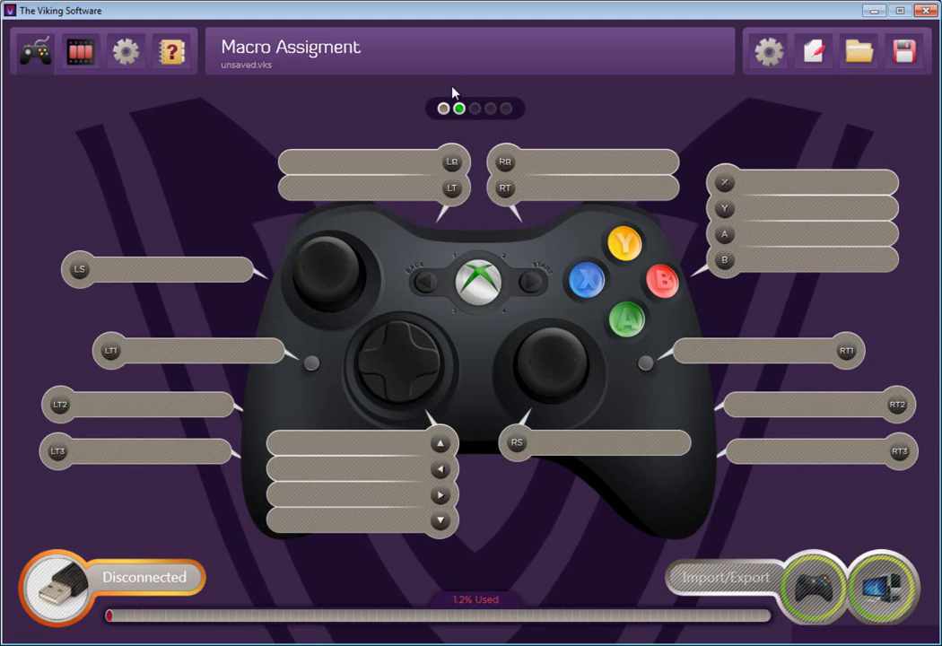
pyautogui.moveTo(428, 97)
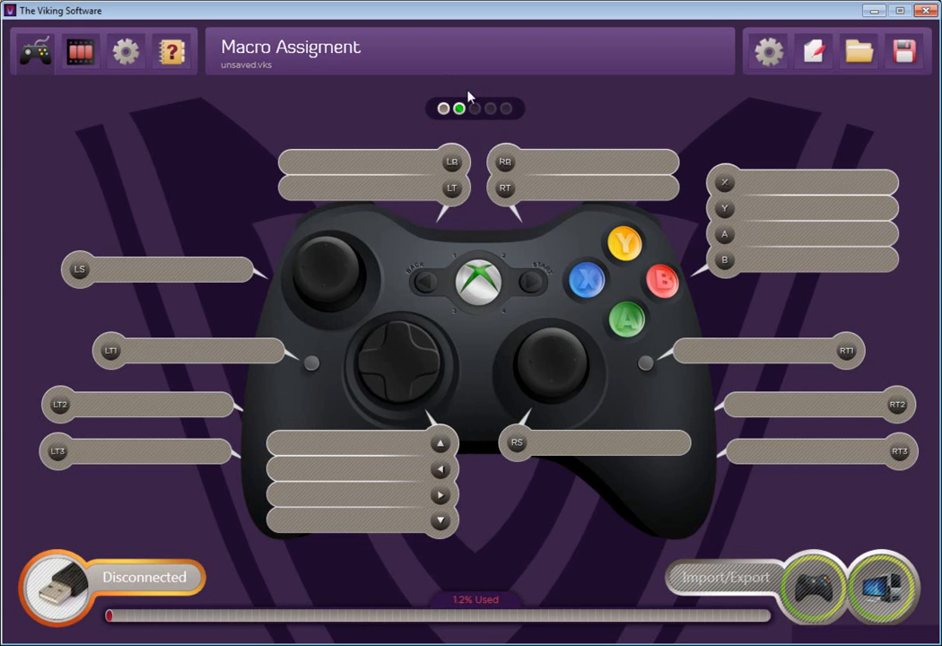
pyautogui.moveTo(707, 139)
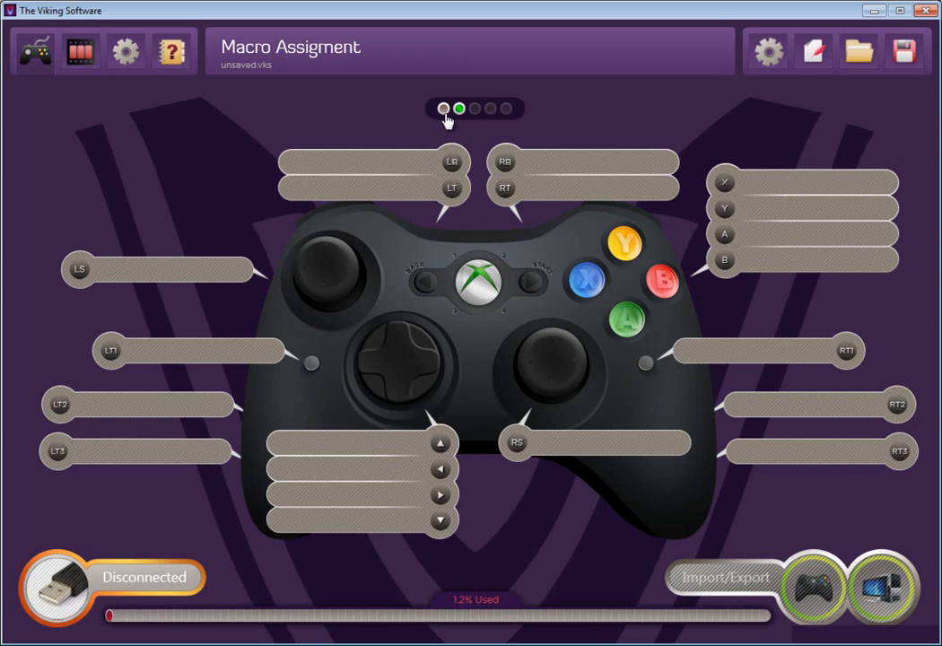
pyautogui.click(443, 109)
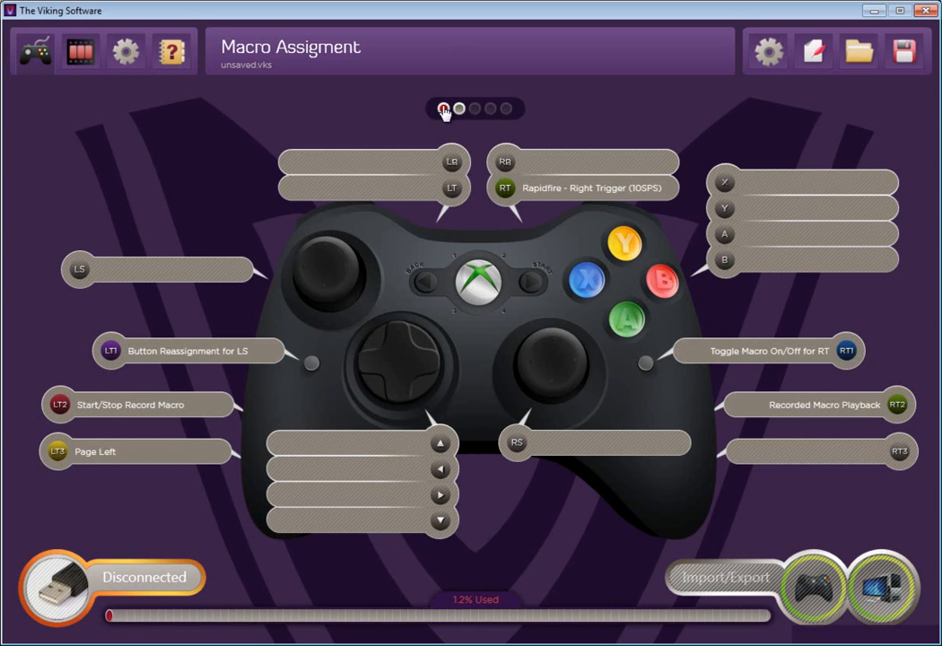
# - Pick blue as page 1's LED colour, check the empty page 2, and return to page 1
pyautogui.click(443, 110)
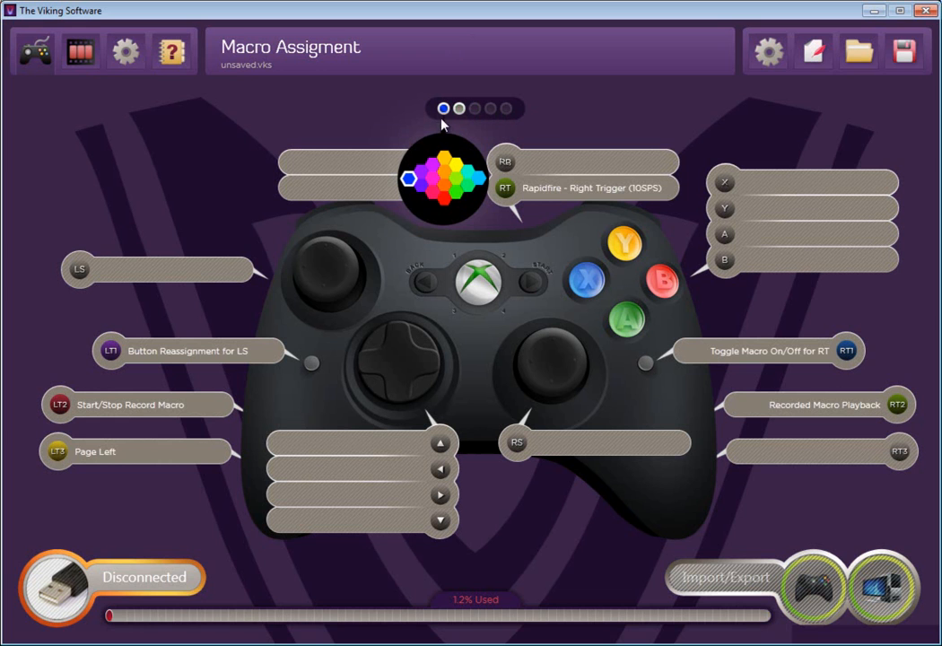
pyautogui.click(443, 107)
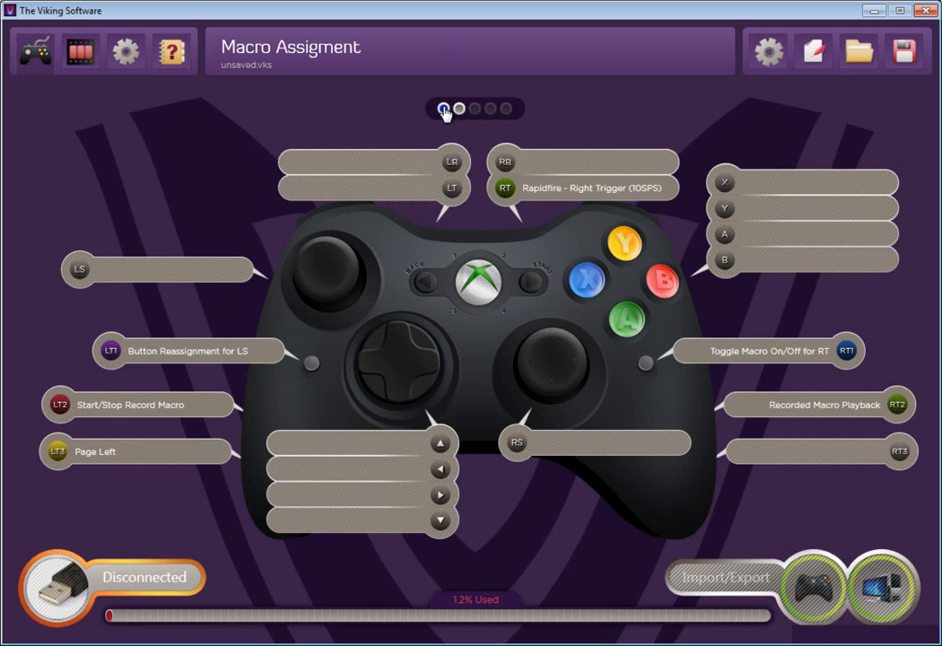
pyautogui.click(459, 110)
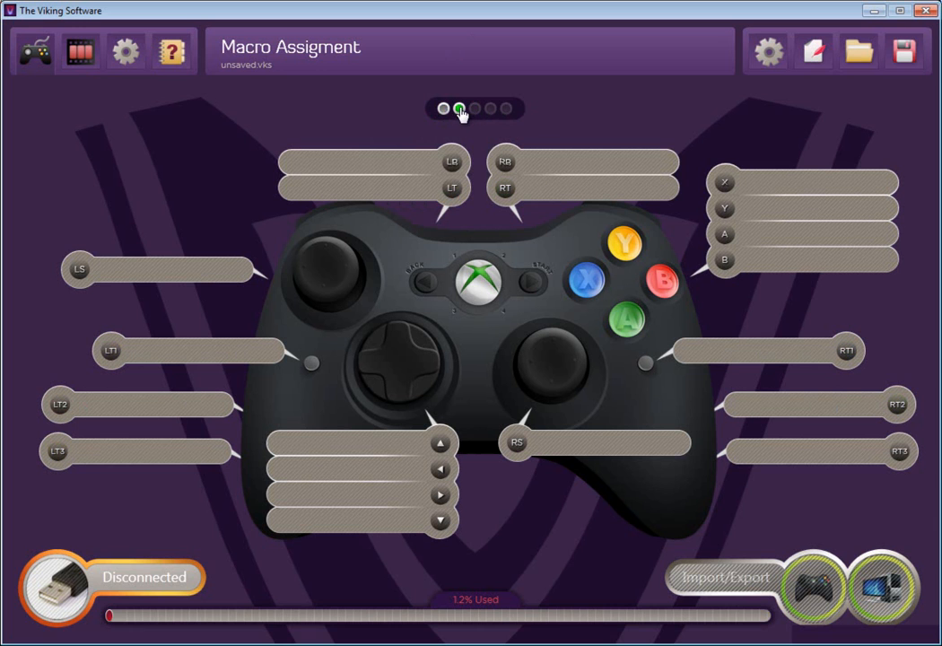
pyautogui.click(459, 110)
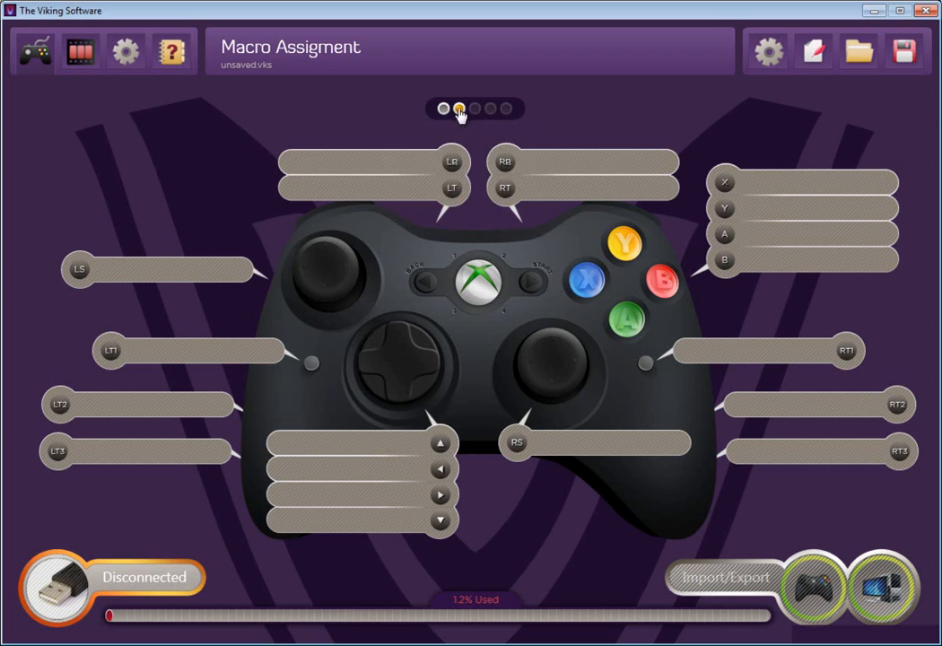
pyautogui.click(490, 107)
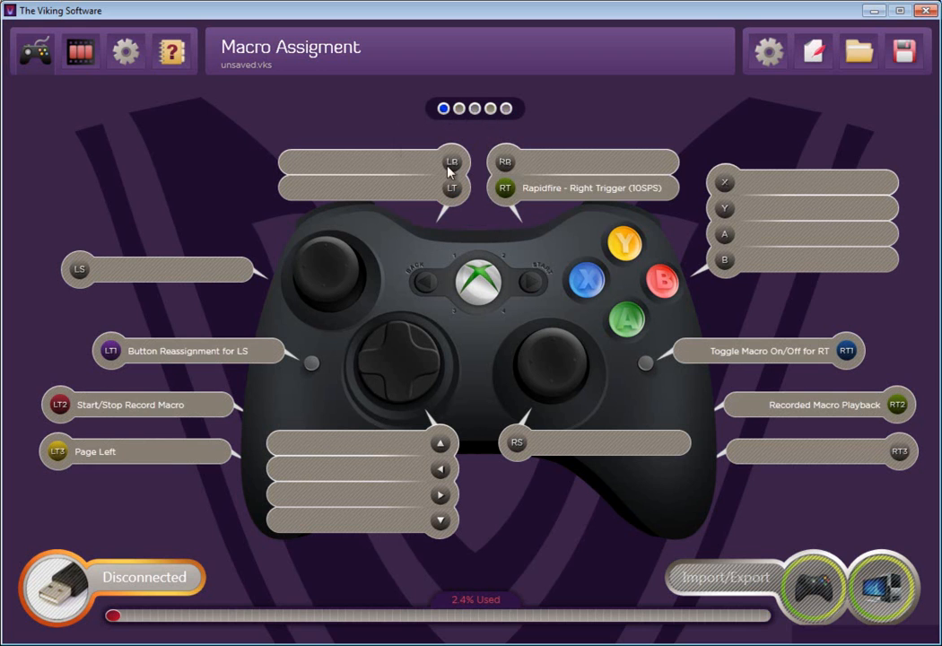
# - Assign Page Right to page 1's right tack switch and Page Left on page 2's left tack switch
pyautogui.click(59, 405)
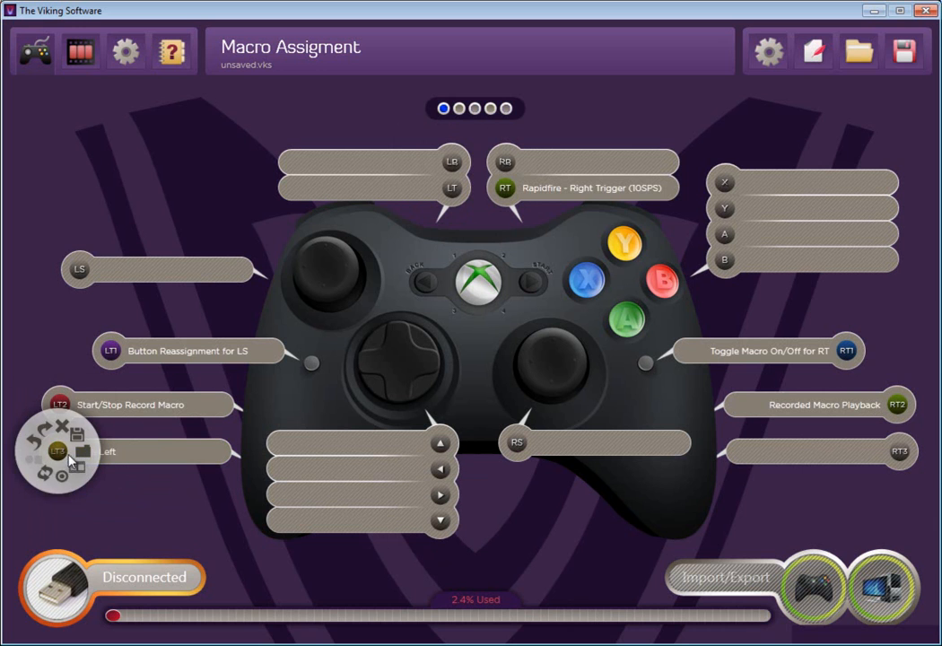
pyautogui.moveTo(789, 488)
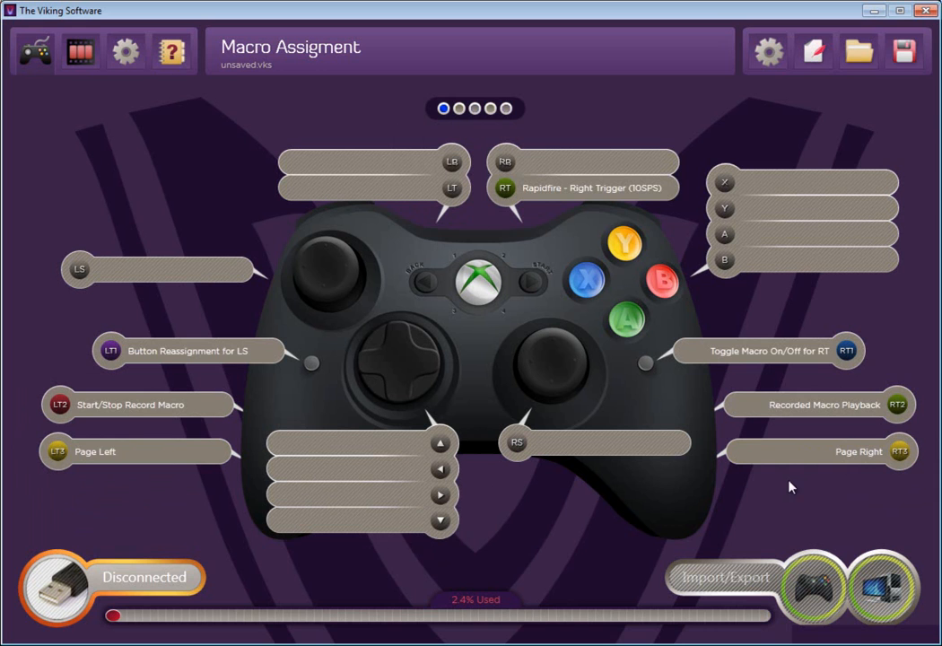
pyautogui.click(459, 107)
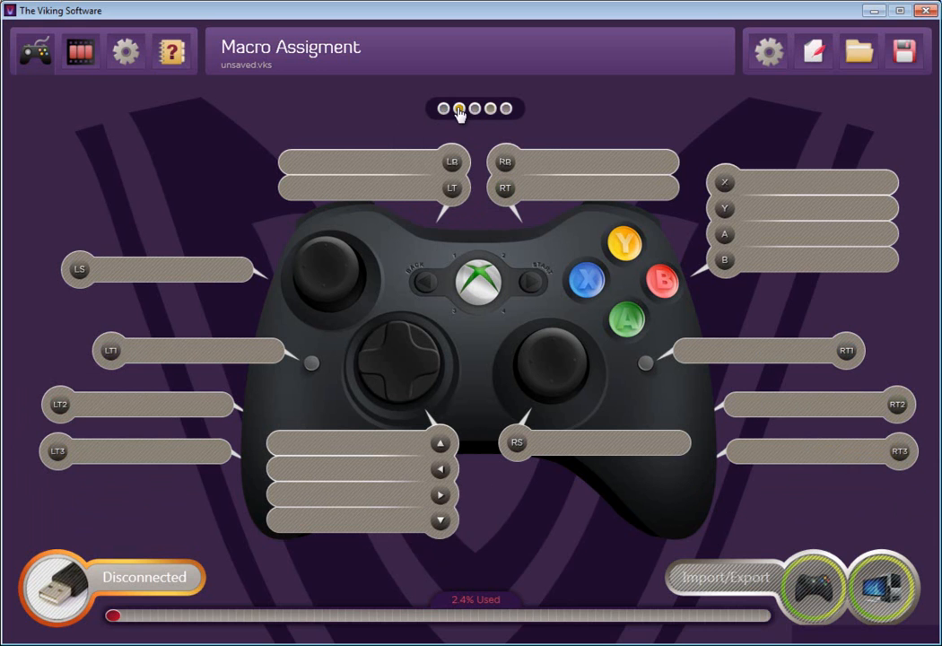
pyautogui.click(457, 109)
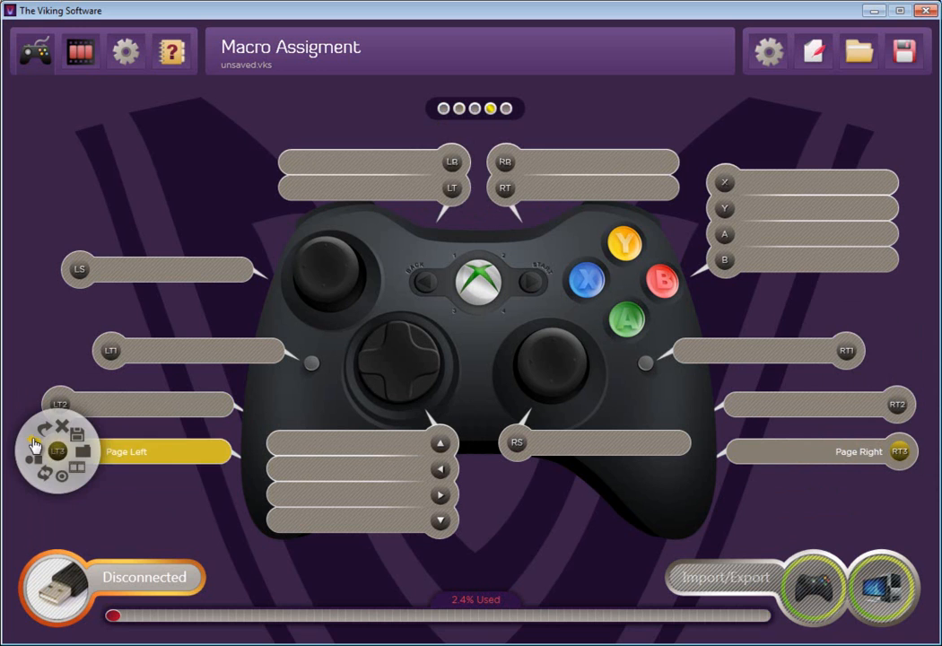
pyautogui.click(900, 452)
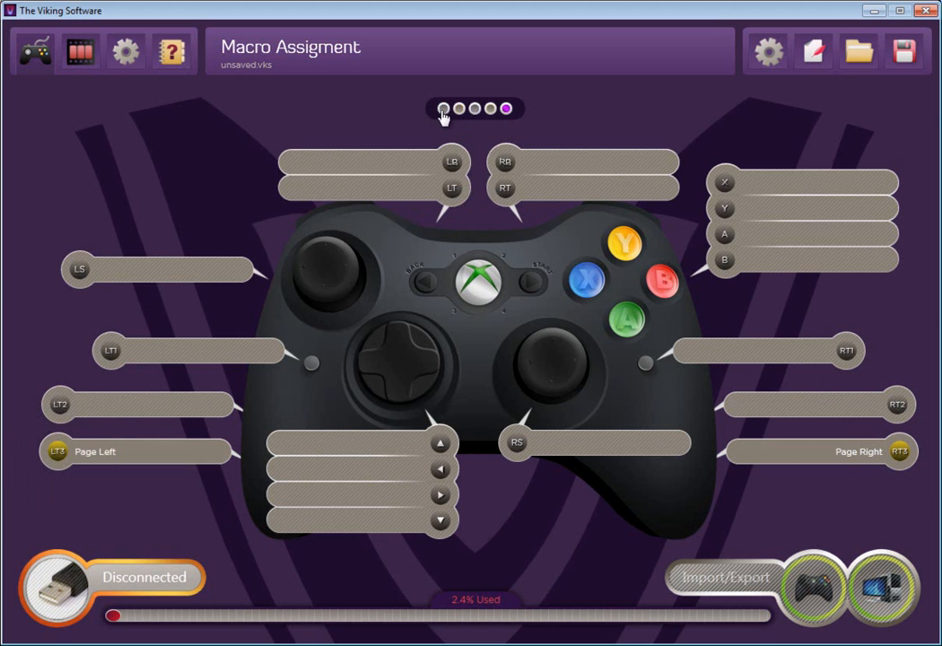
# - Pick LED colours for pages 3, 4 and 5 (blue on page 5), then return to page 1
pyautogui.click(474, 110)
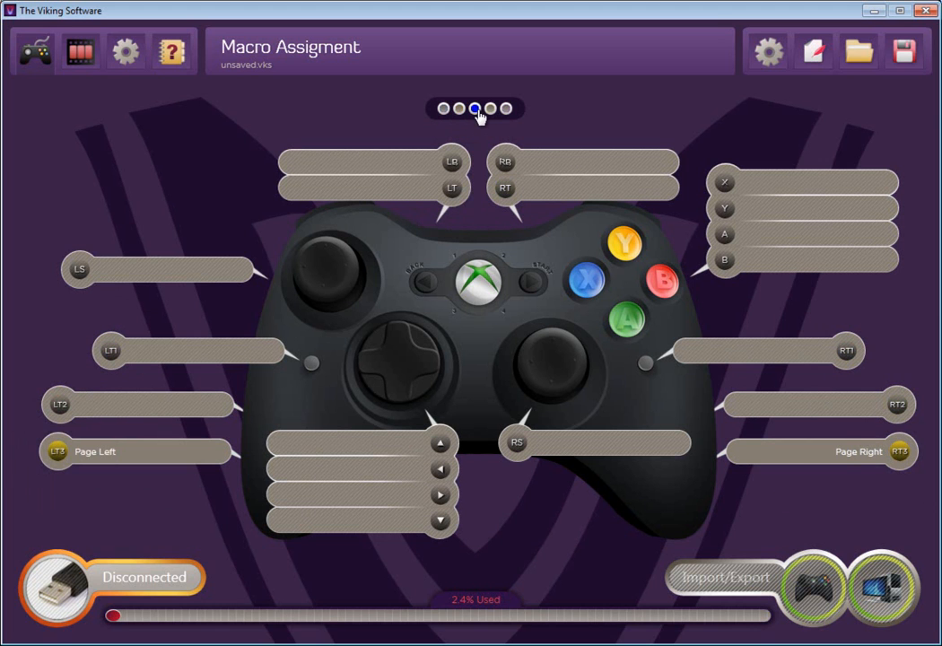
pyautogui.click(474, 109)
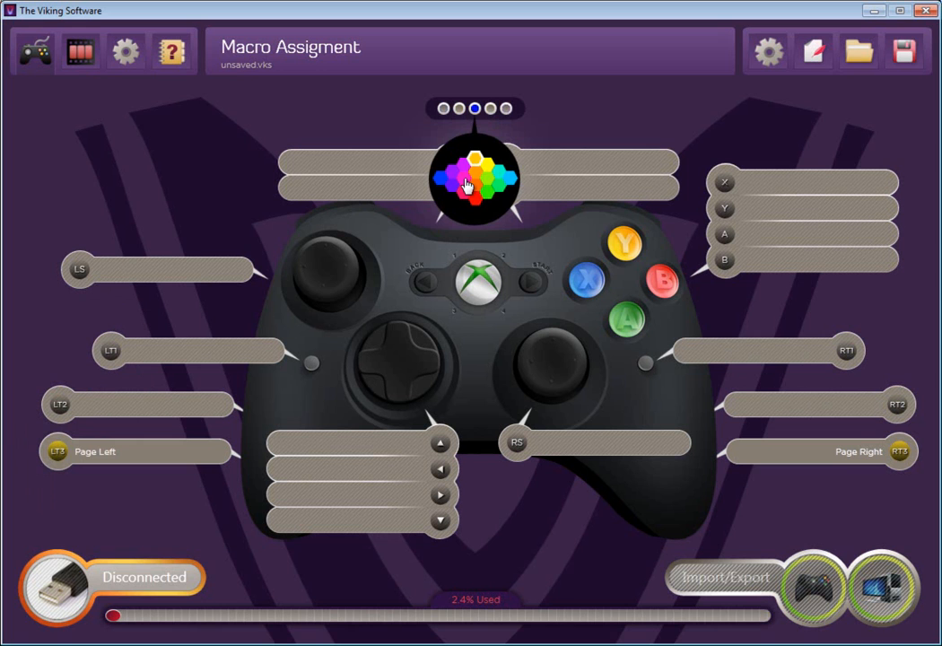
pyautogui.click(492, 109)
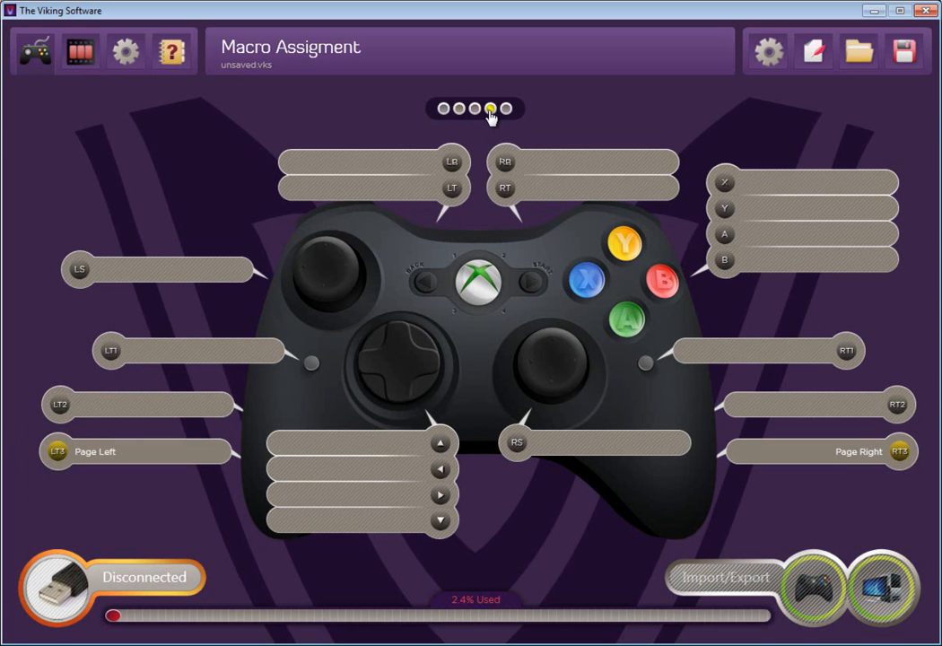
pyautogui.click(492, 110)
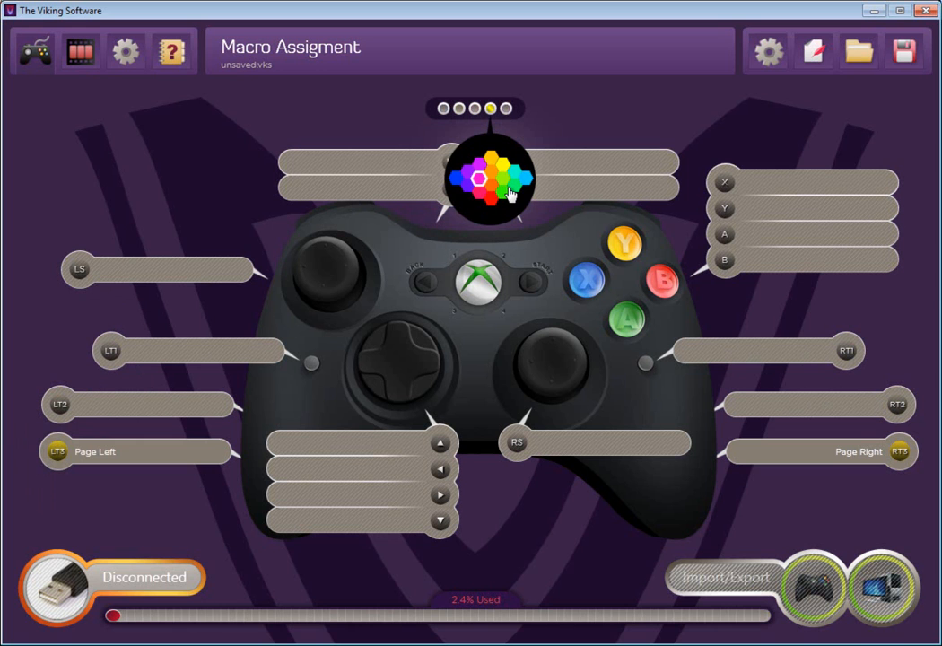
pyautogui.click(506, 110)
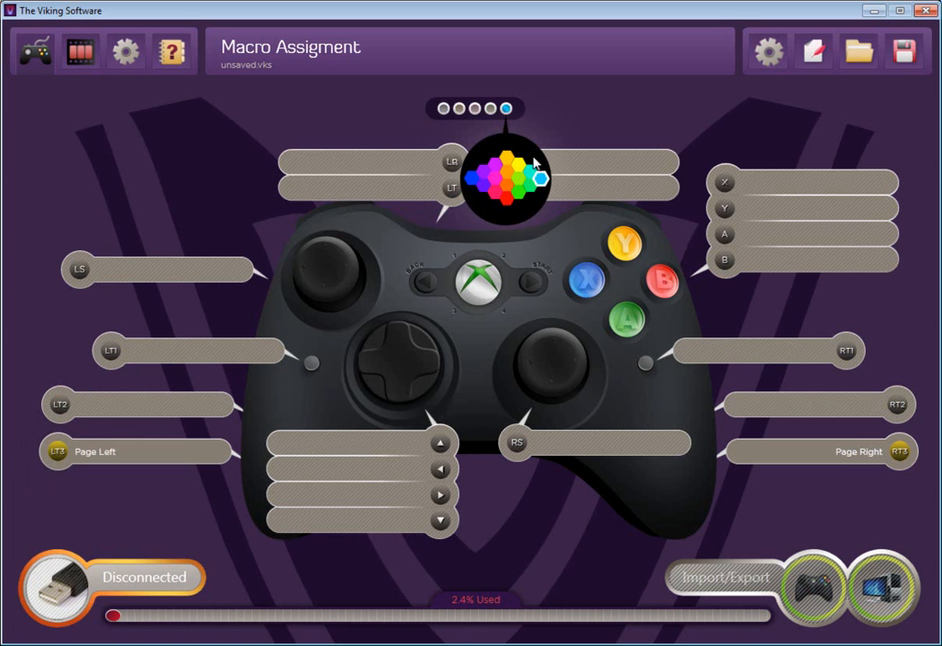
pyautogui.click(506, 110)
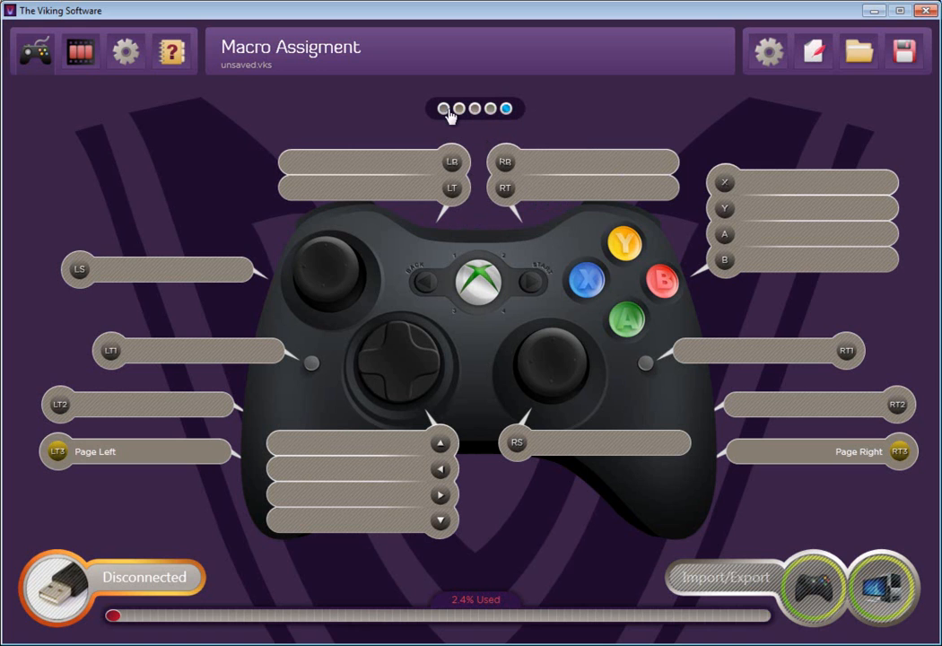
pyautogui.click(459, 107)
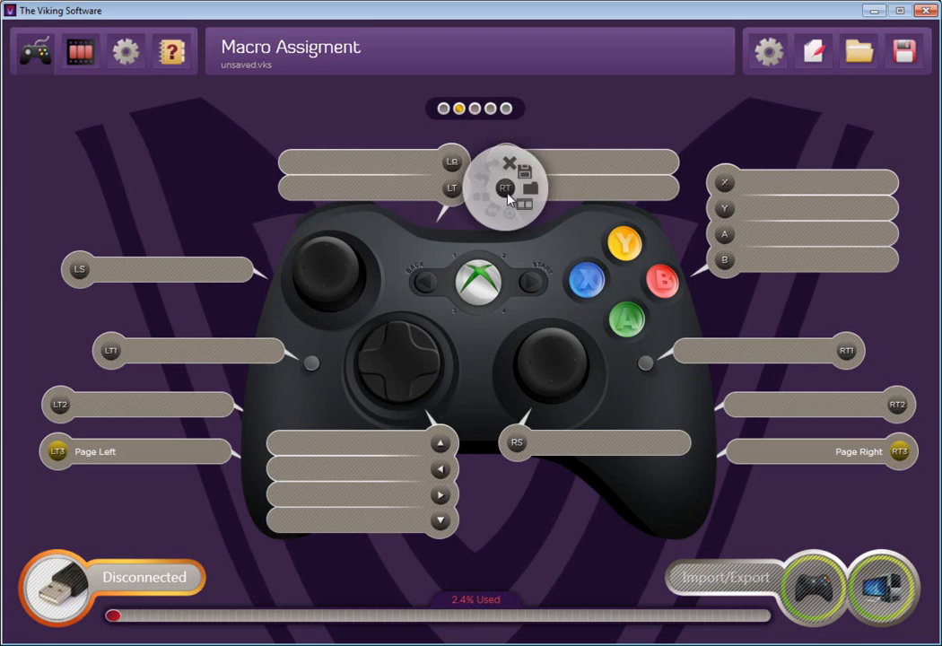
pyautogui.click(441, 108)
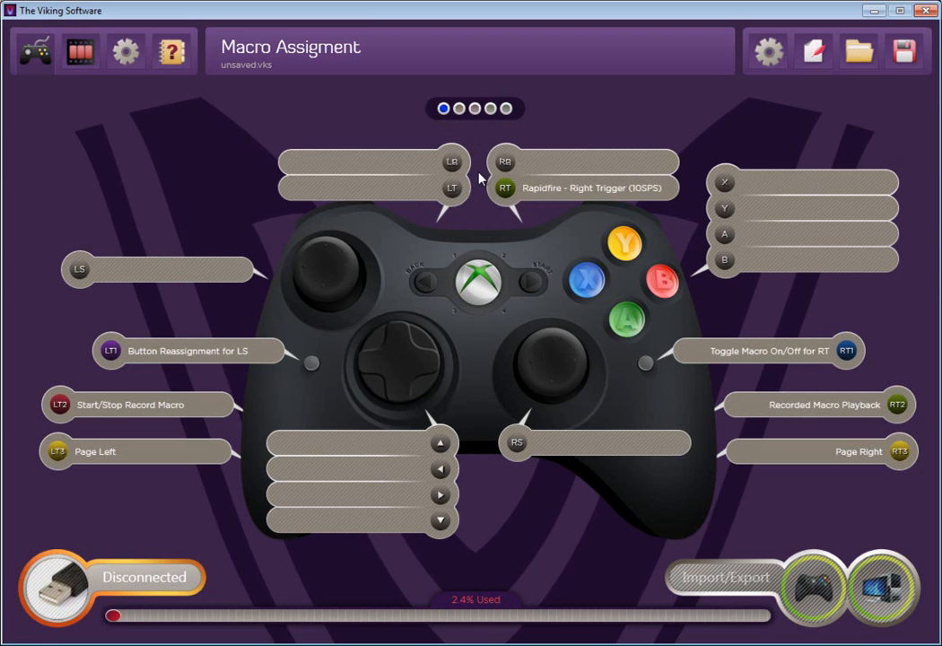
pyautogui.moveTo(524, 258)
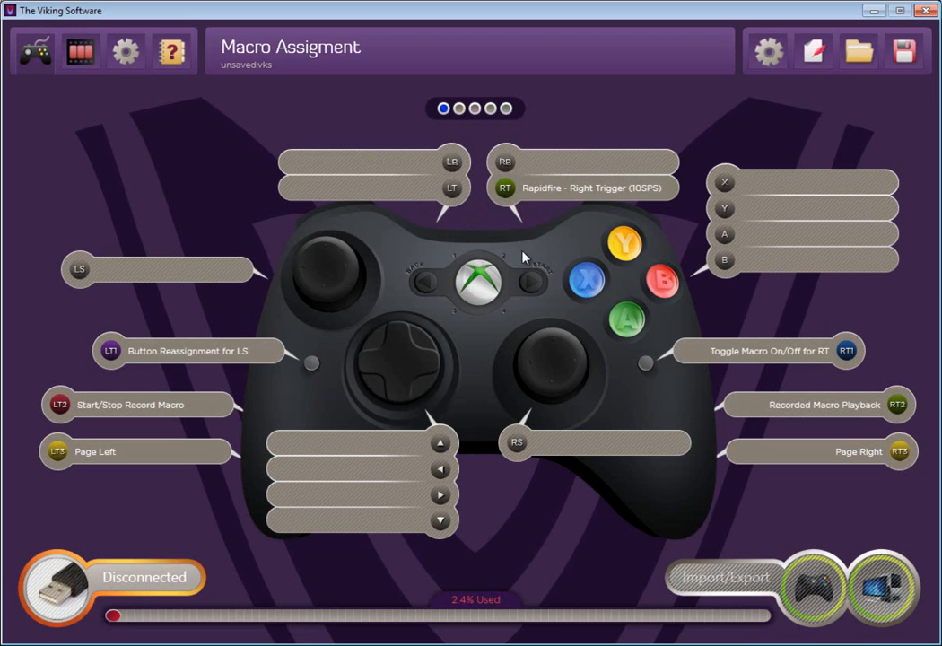
pyautogui.moveTo(600, 224)
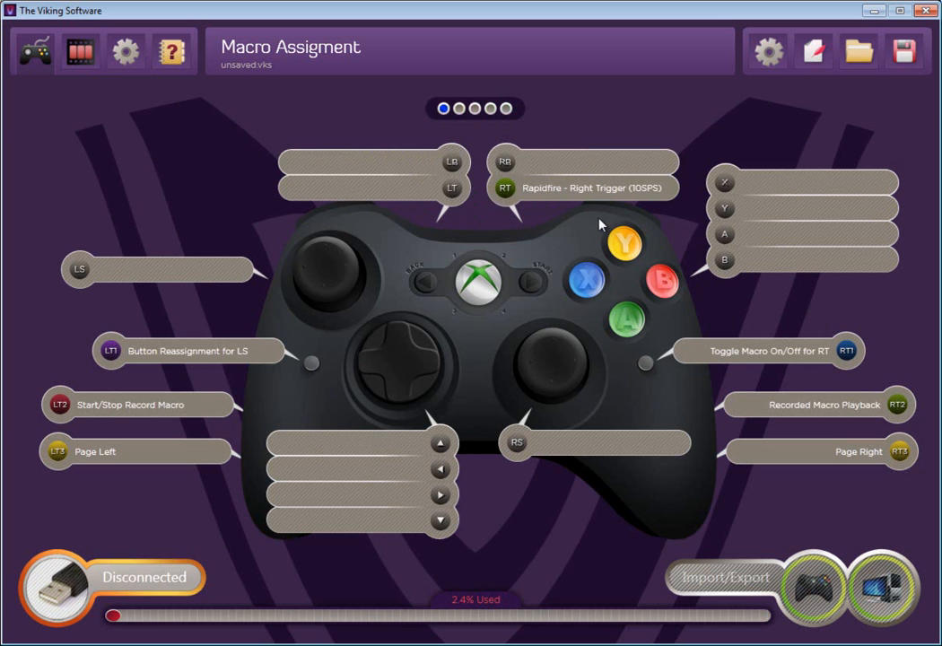
# - Load a saved .vkm macro from the Open dialog onto this page
pyautogui.click(459, 107)
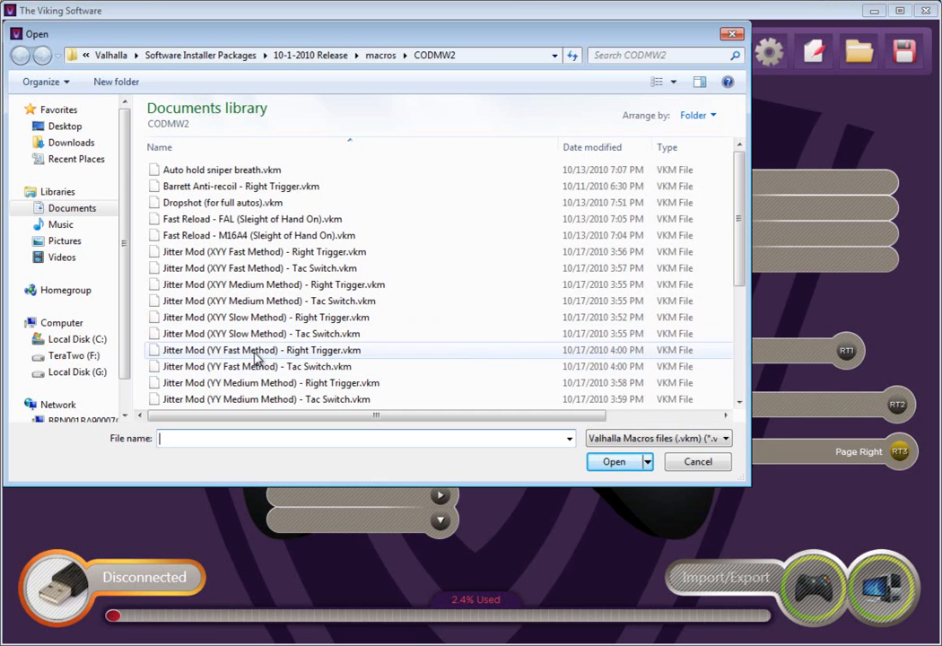
pyautogui.doubleClick(262, 350)
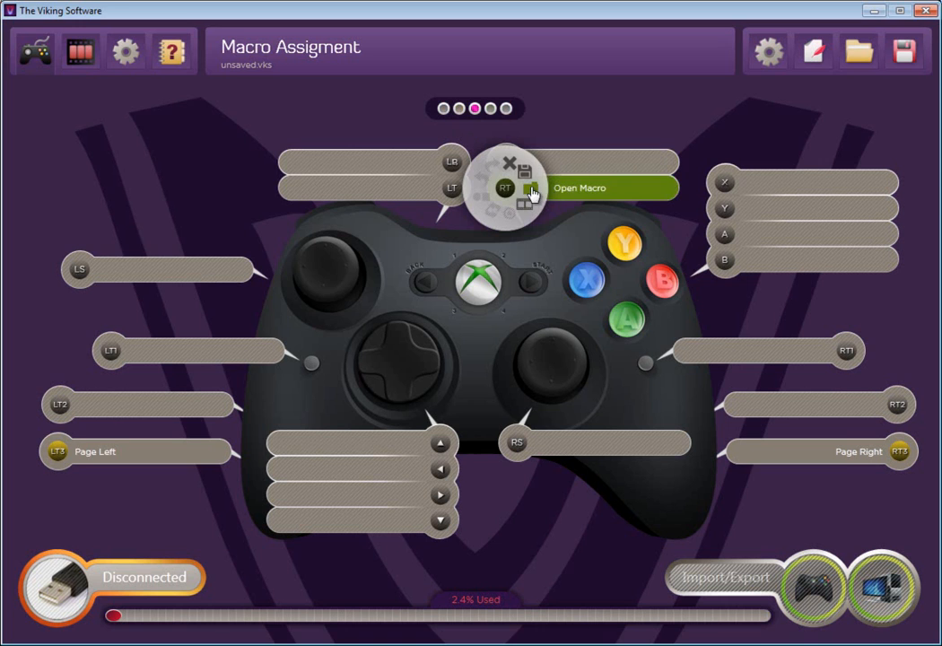
# - Load the Rapidfire – Akimbo Spray macro onto the right-trigger slot, then return to page 1
pyautogui.click(579, 188)
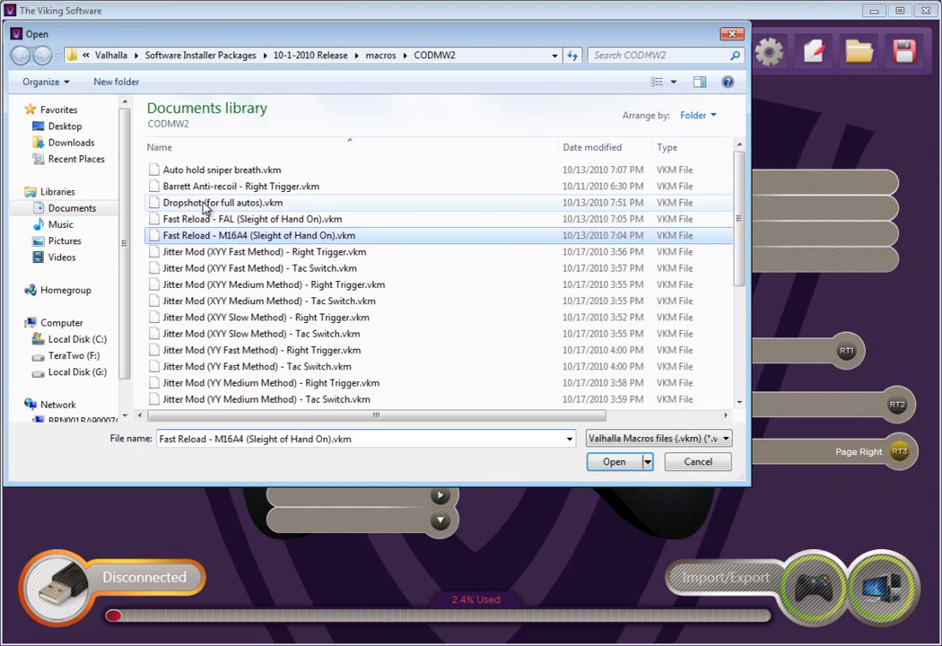
pyautogui.click(614, 461)
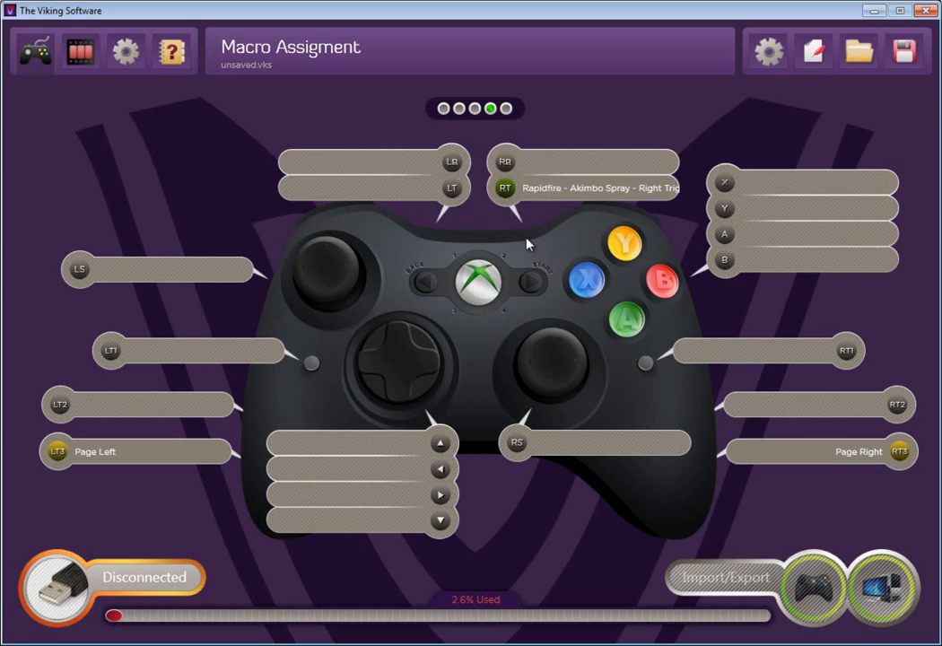
pyautogui.click(489, 109)
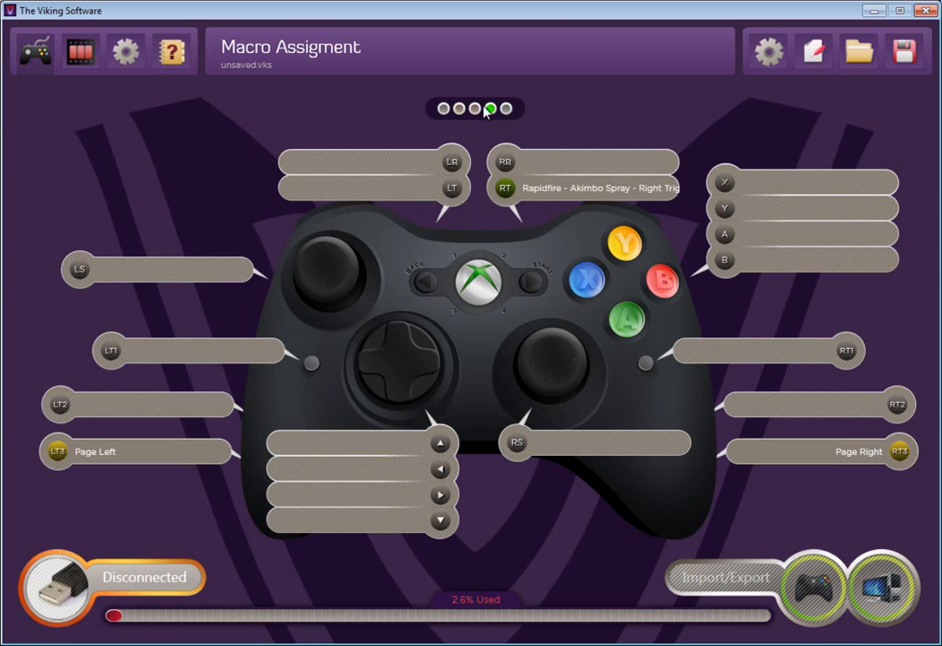
pyautogui.click(441, 109)
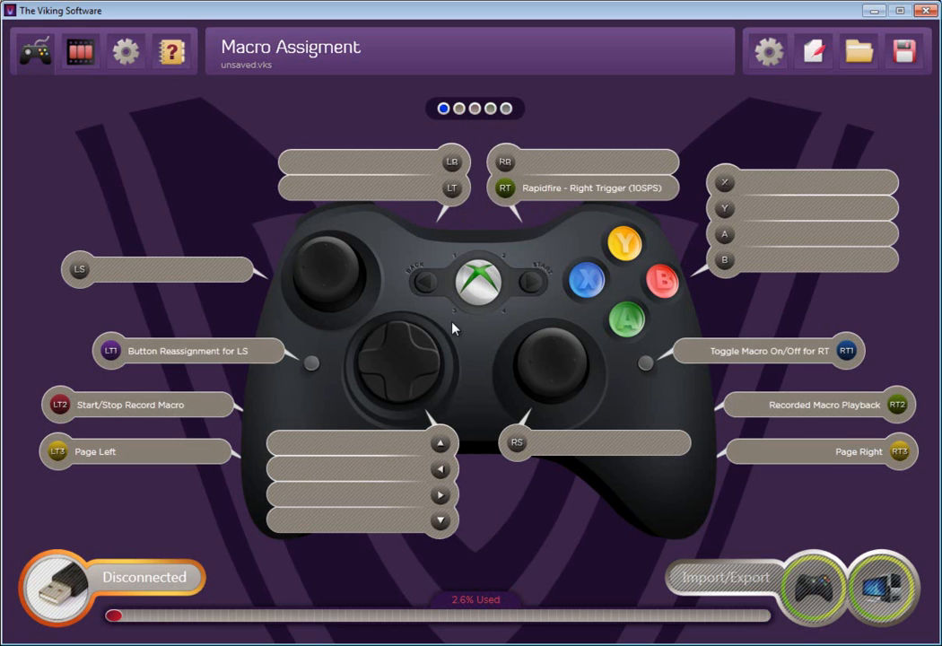
pyautogui.moveTo(572, 411)
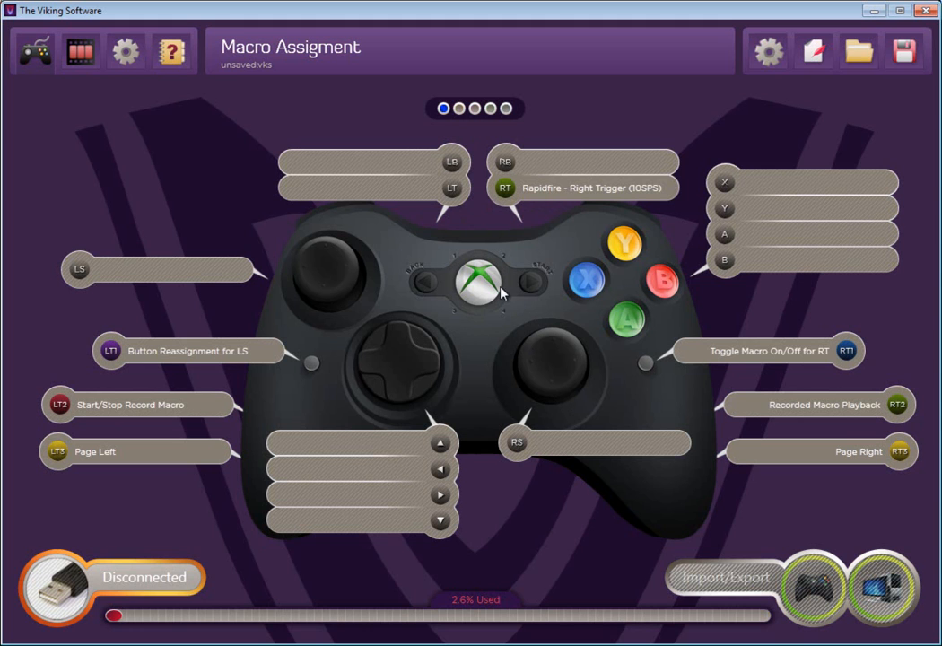
pyautogui.moveTo(603, 337)
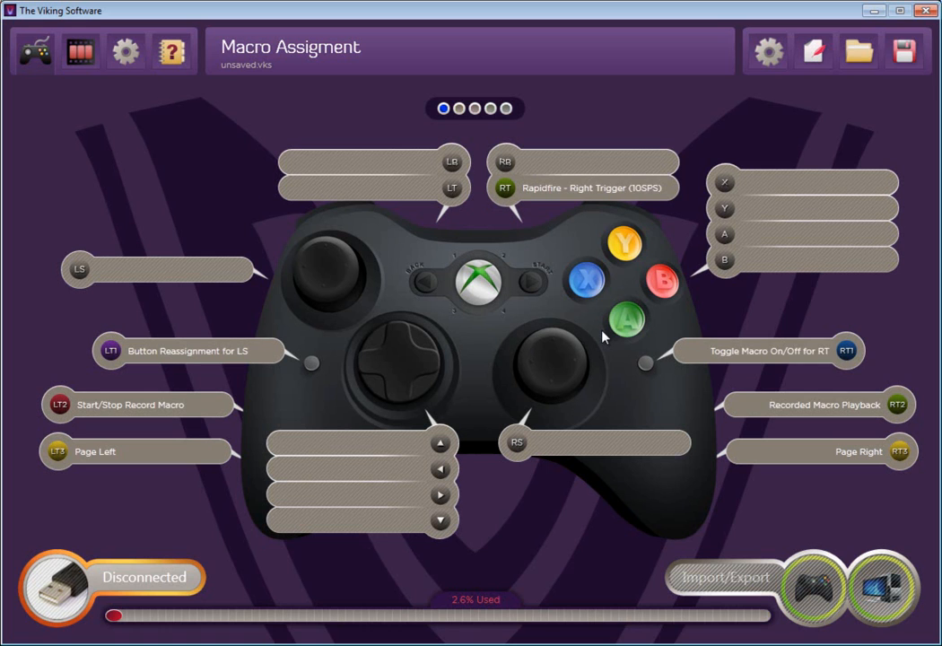
pyautogui.moveTo(595, 495)
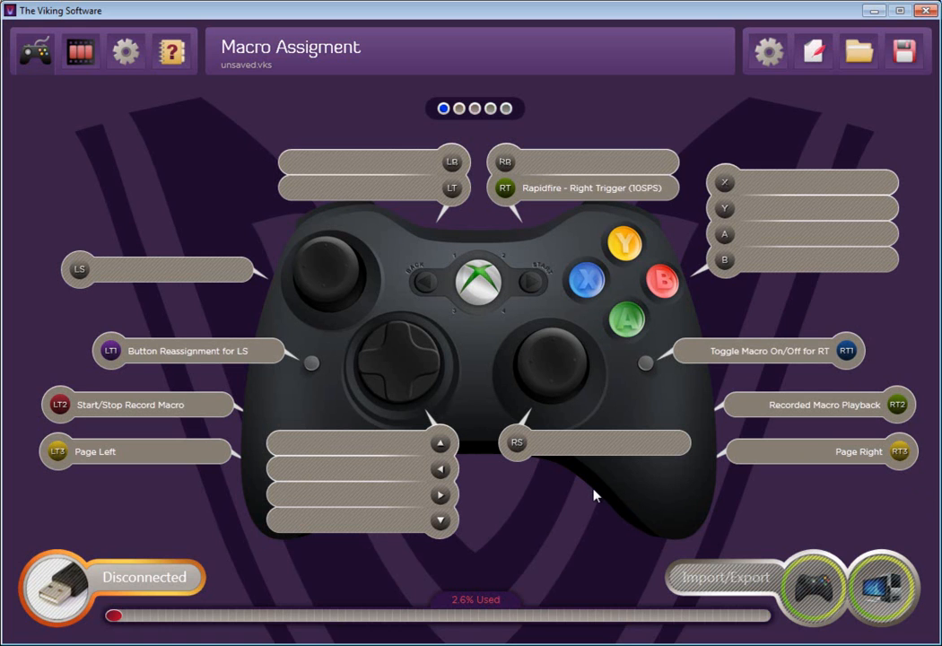